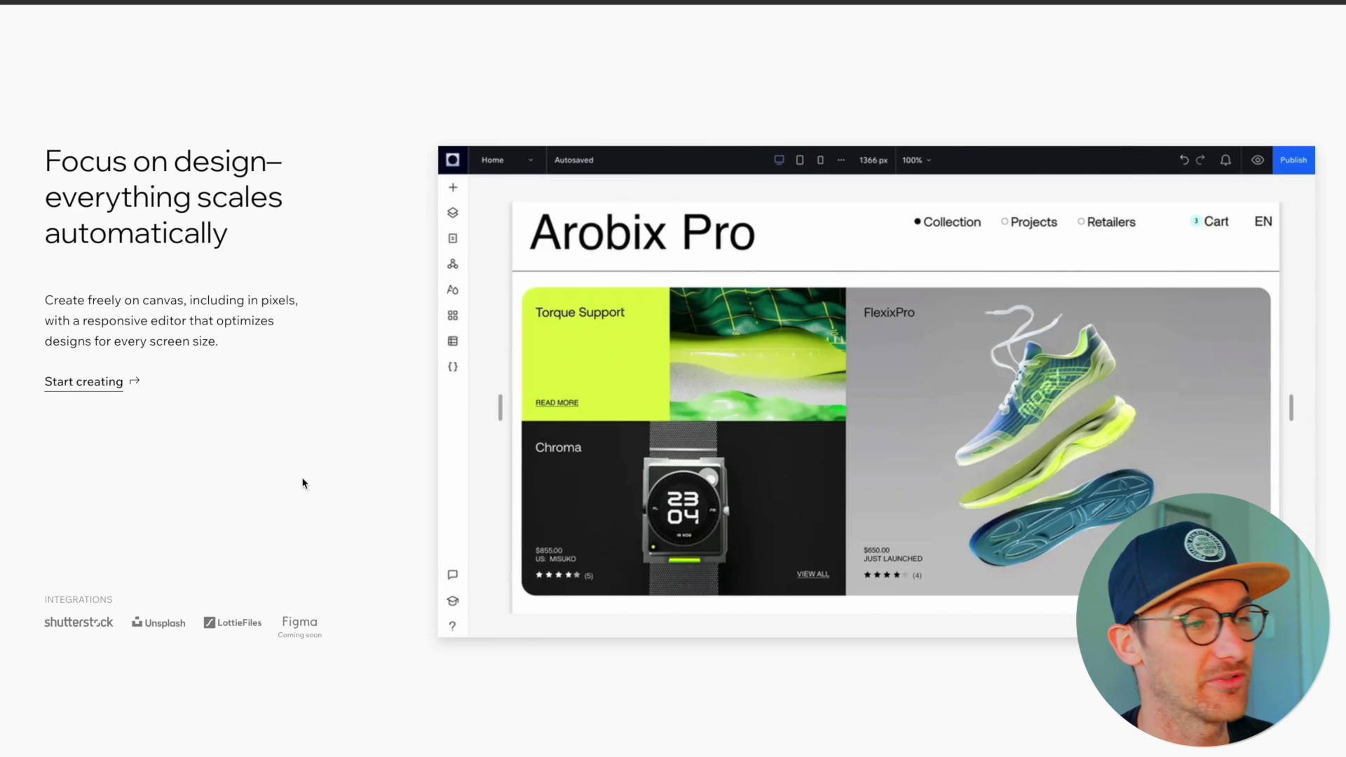
- Scroll the Wix Studio landing page down to the enterprise-grade infrastructure section, then back up slightly
scroll("down", 3)
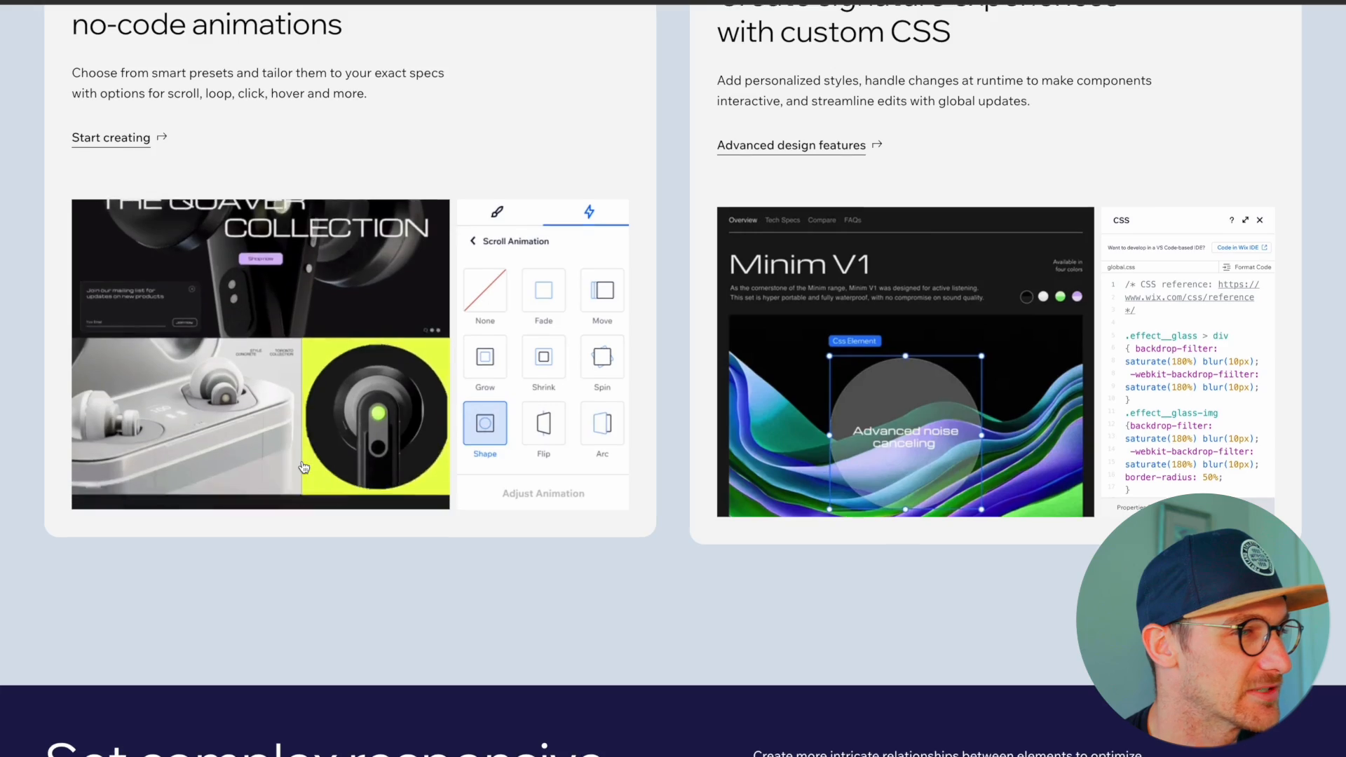
scroll("down", 3)
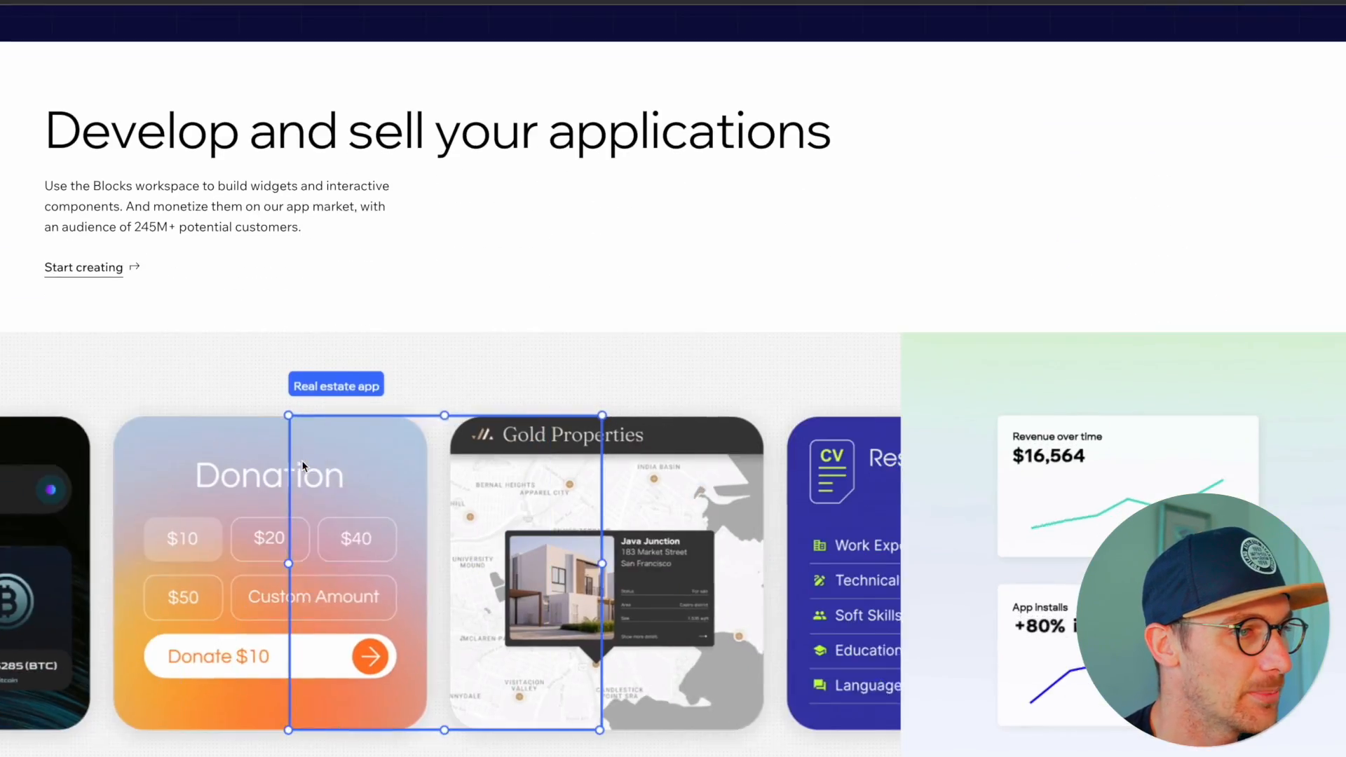
scroll("down", 3)
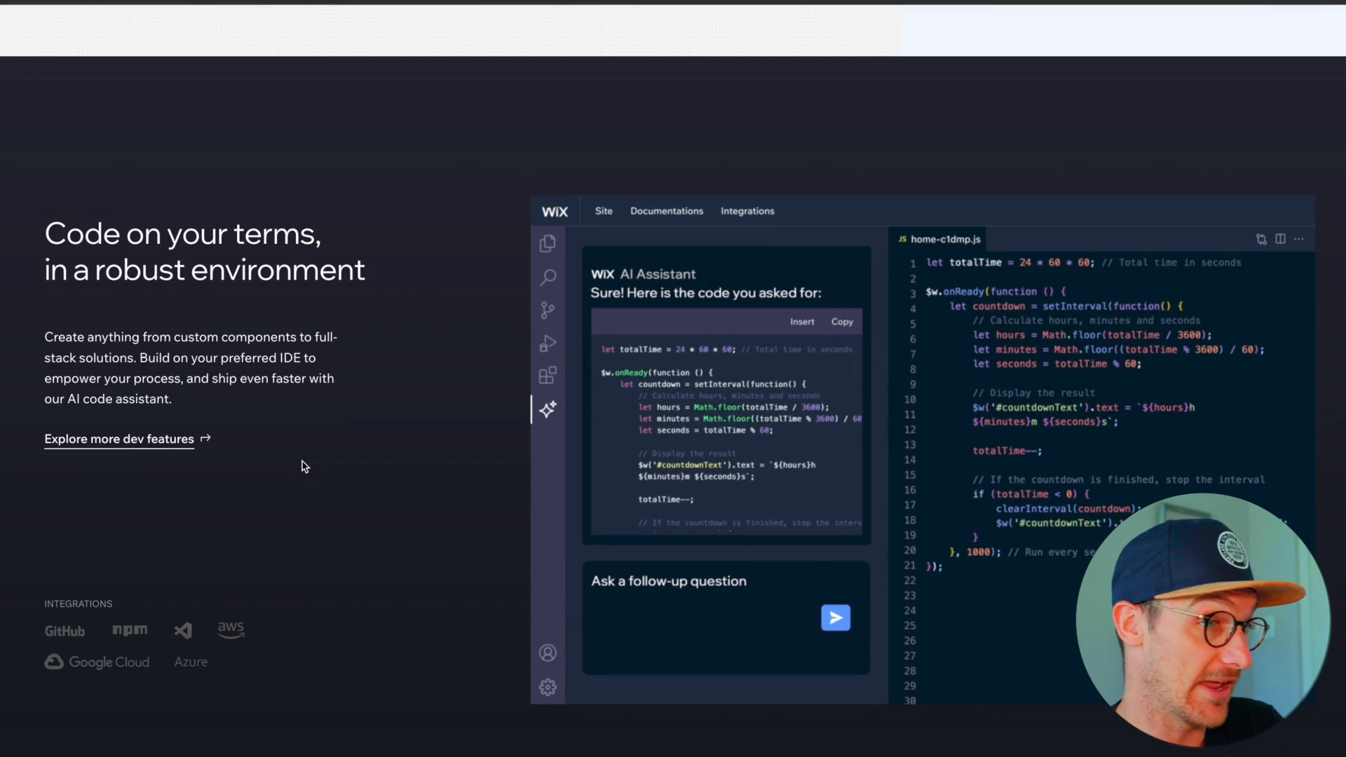
scroll("down", 3)
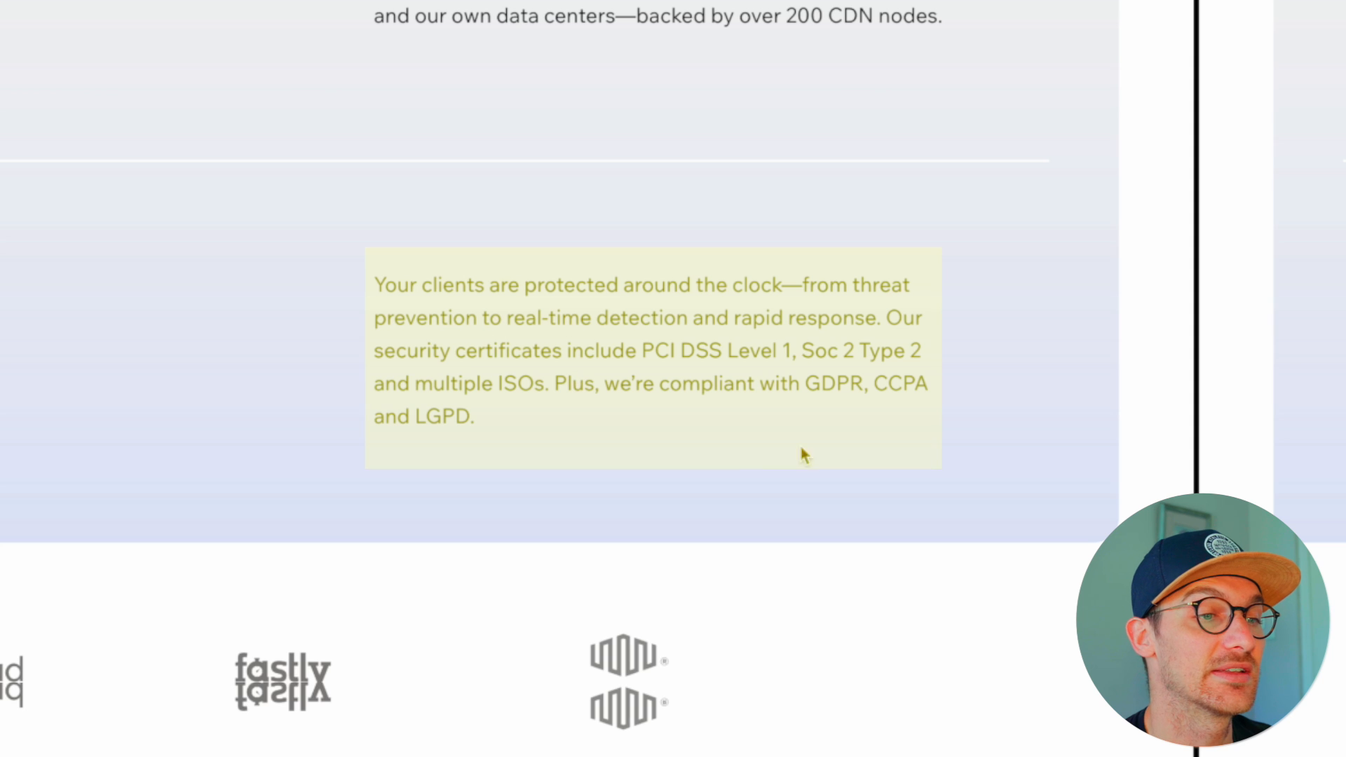
mouse_move(949, 436)
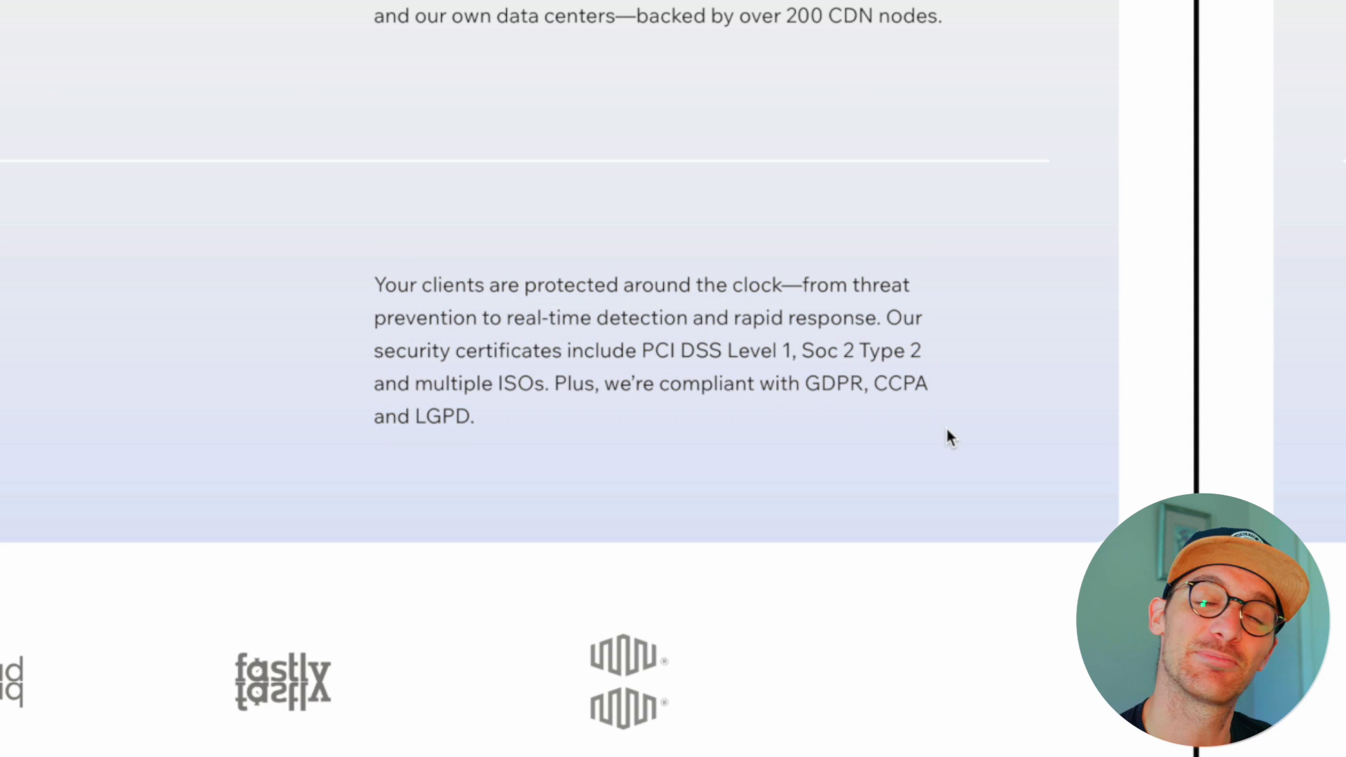
scroll("up", 3)
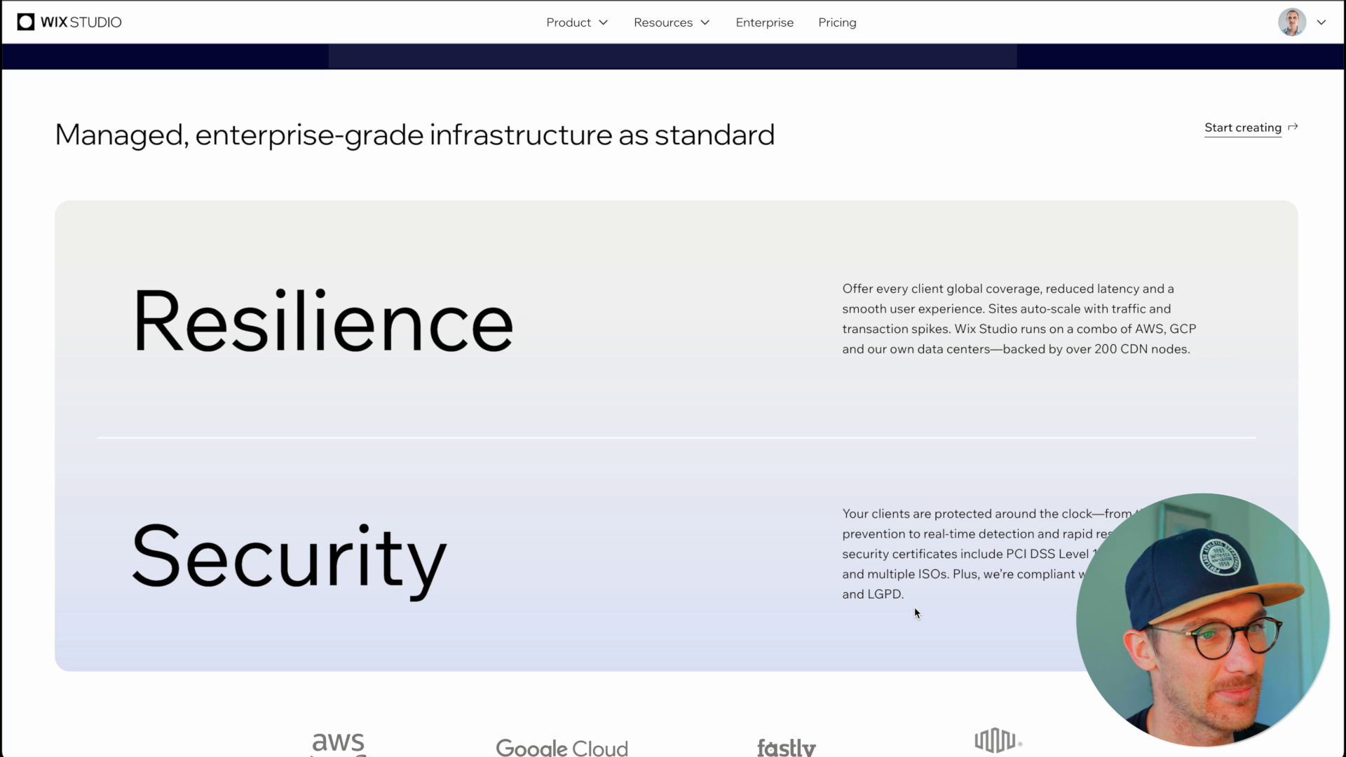
scroll("up", 3)
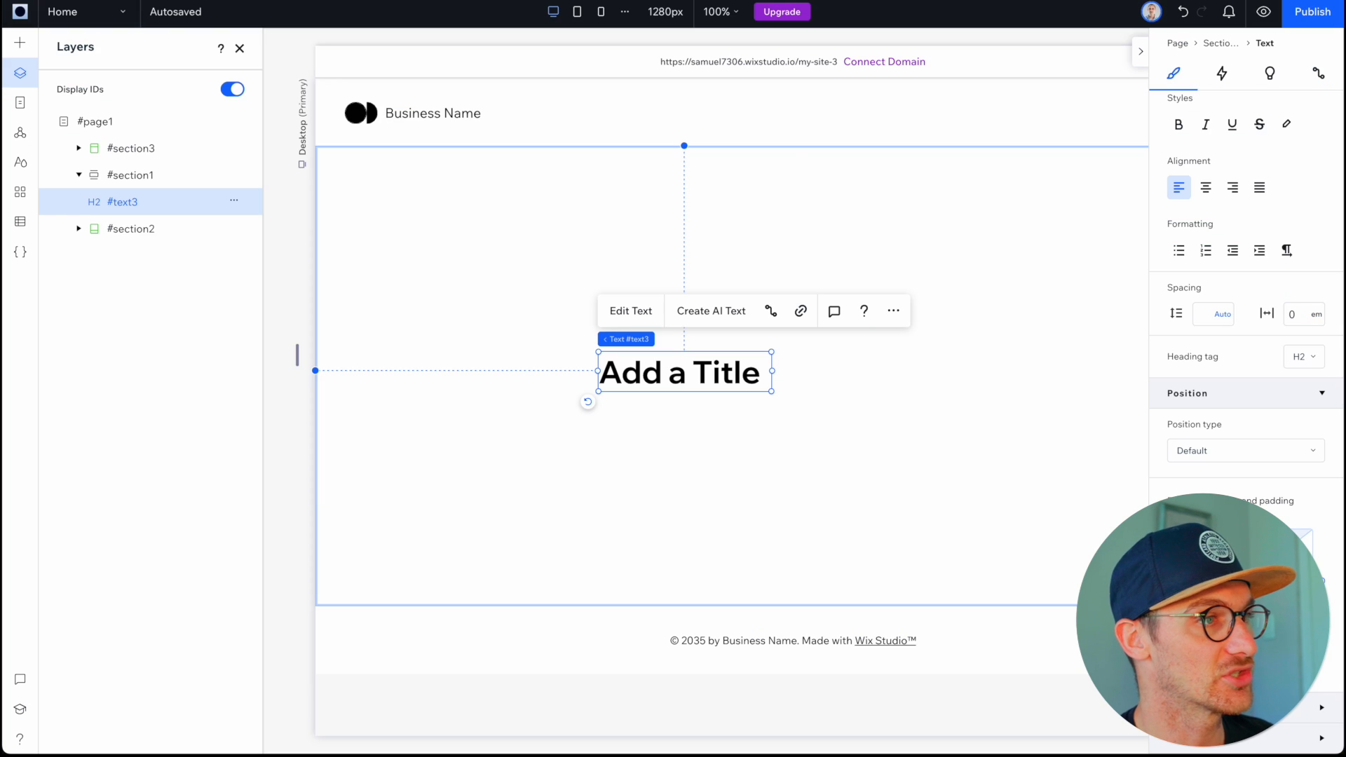
left_click(97, 120)
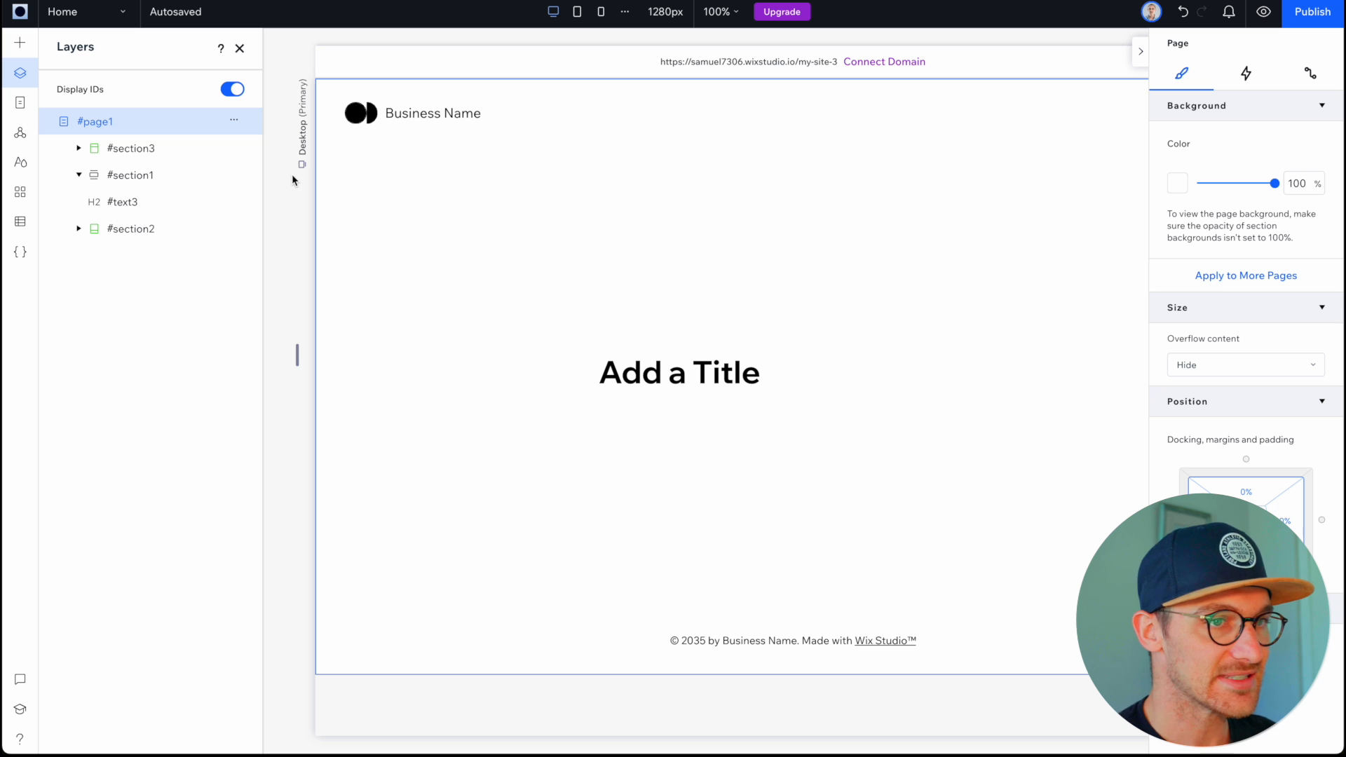
mouse_move(314, 434)
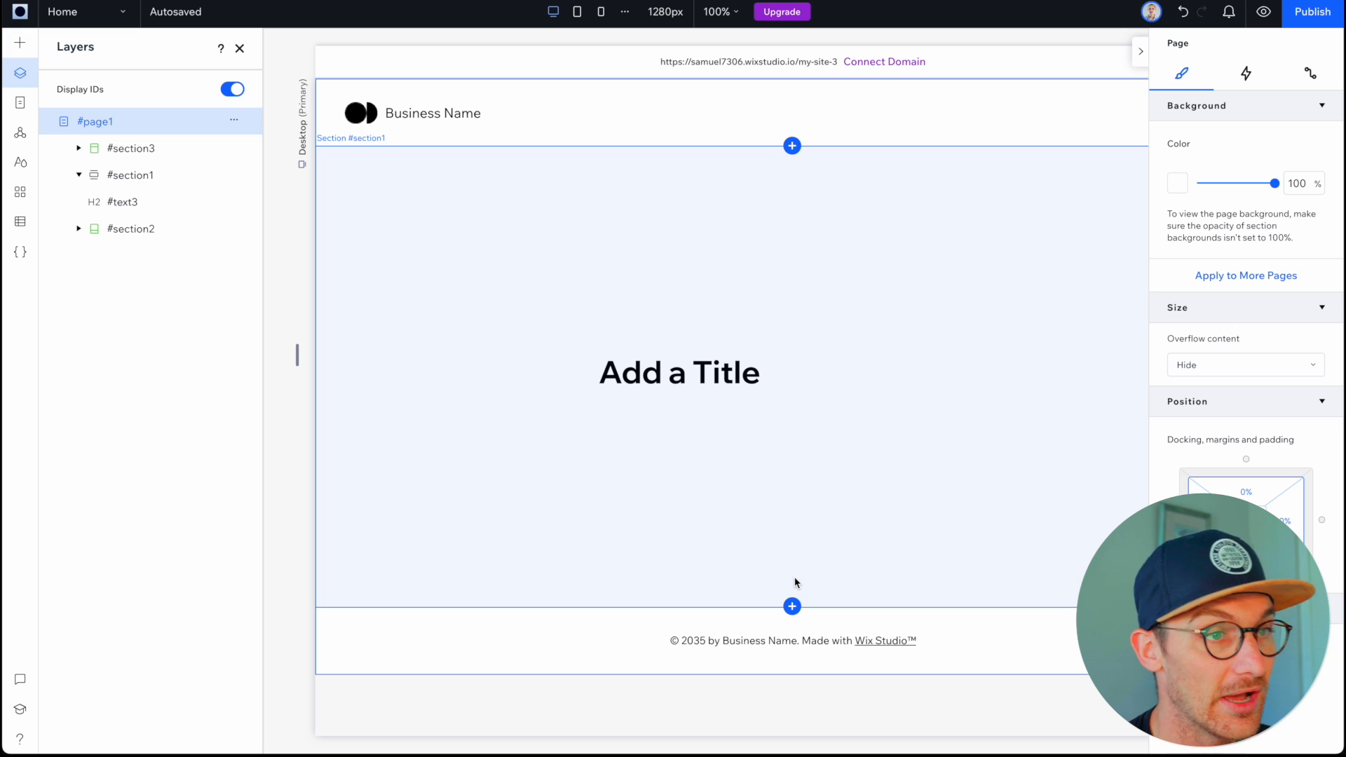
left_click(678, 372)
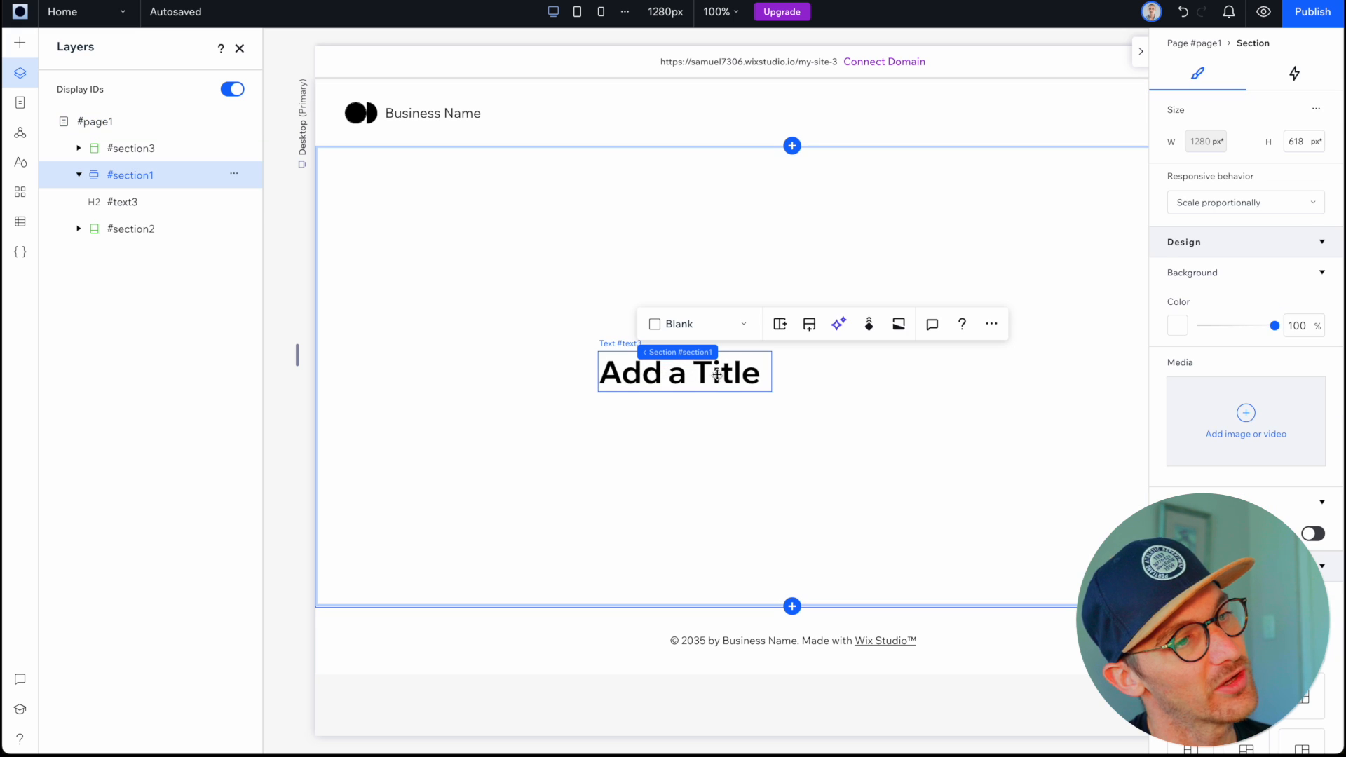
left_click(684, 372)
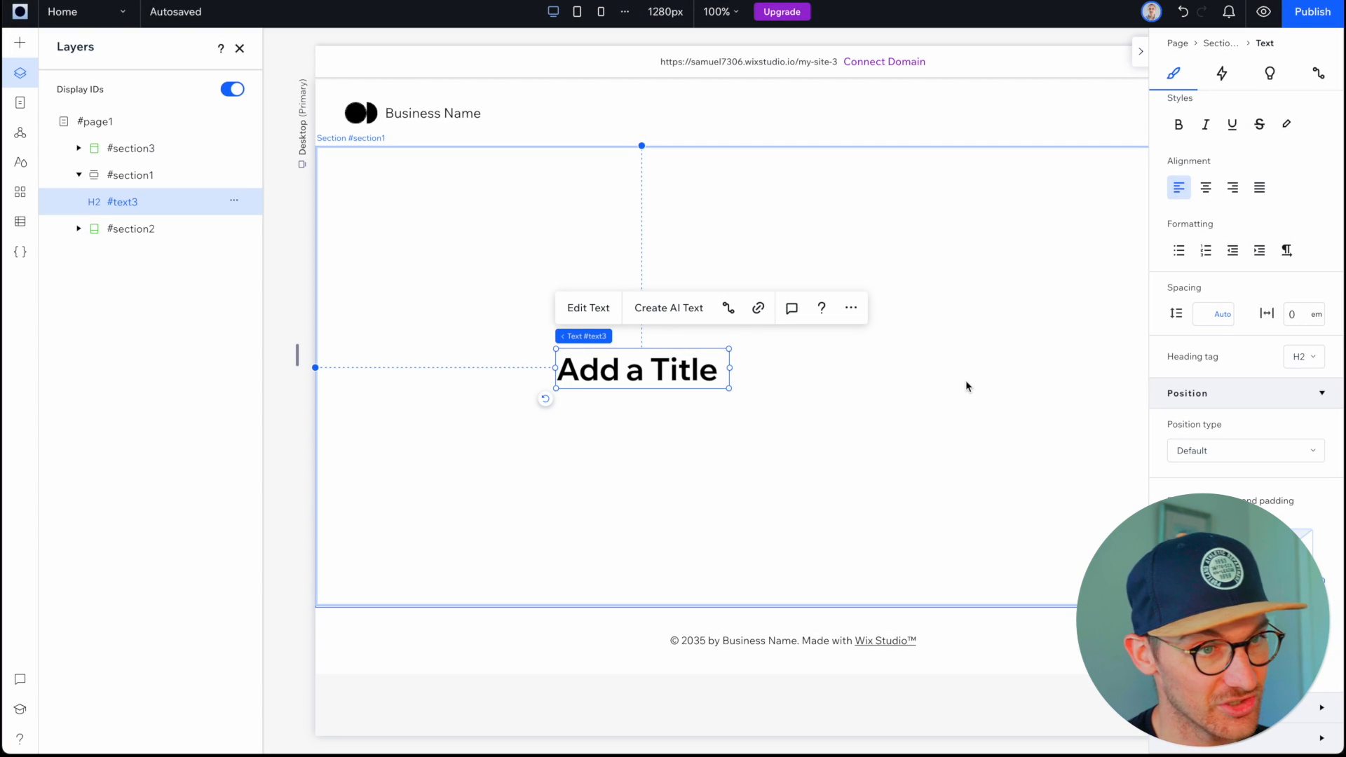
mouse_move(988, 481)
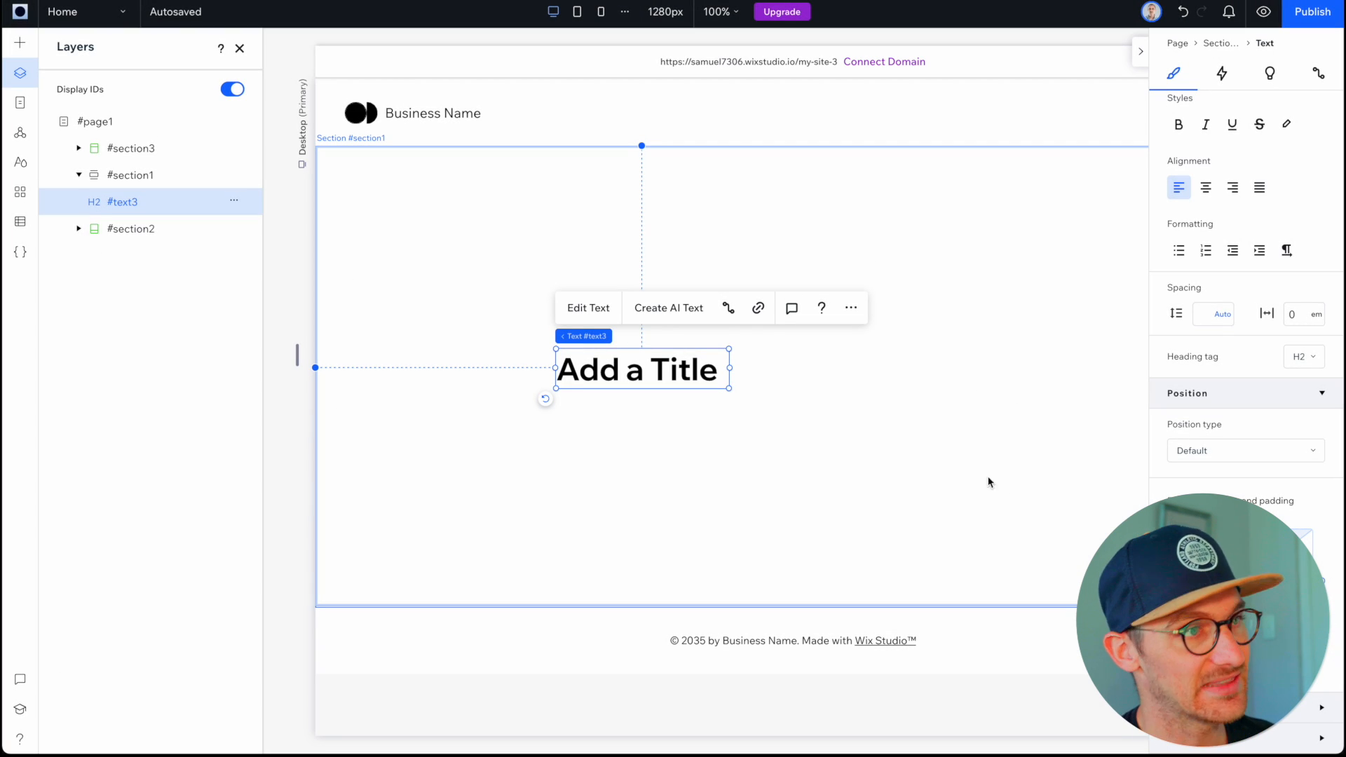
mouse_move(756, 309)
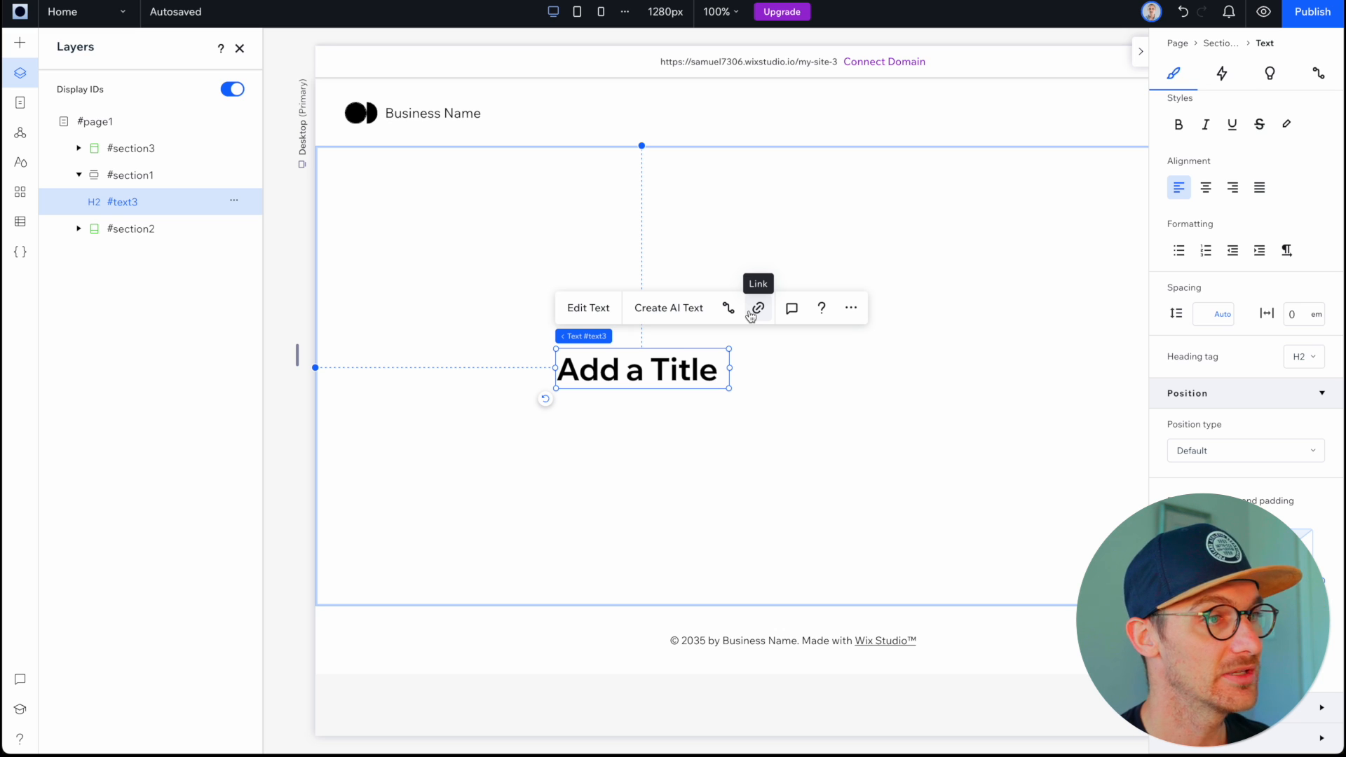
- Browse the Add Elements catalogue through Sections, Containers, Text and Layout Tools
left_click(19, 42)
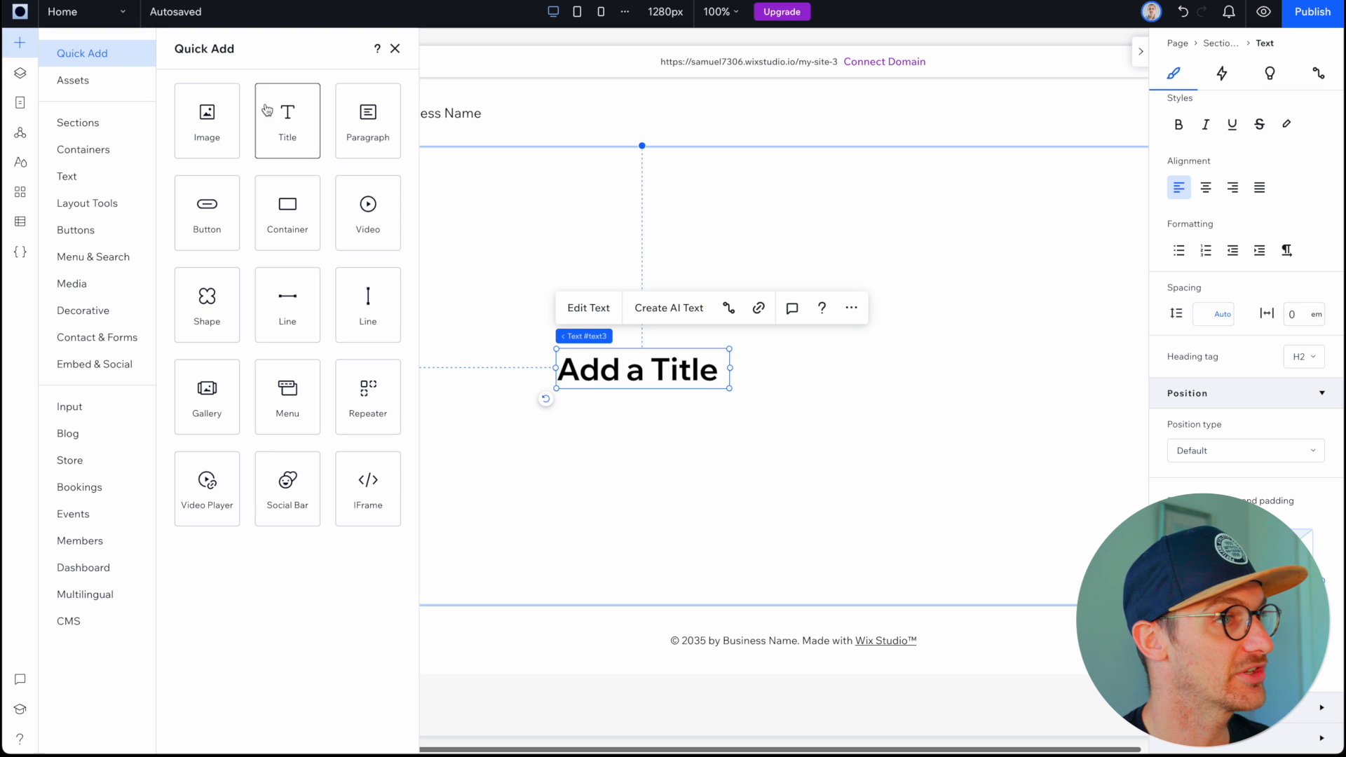
mouse_move(246, 444)
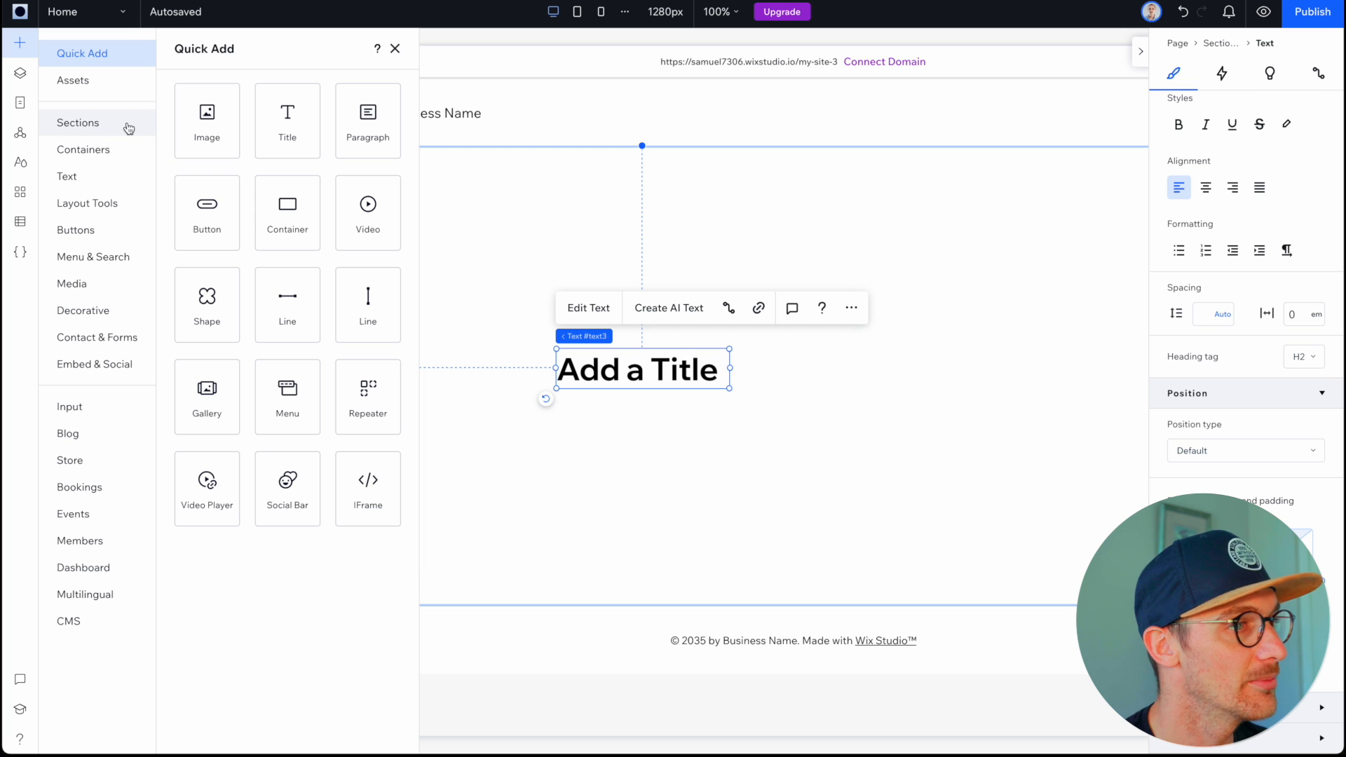
left_click(78, 124)
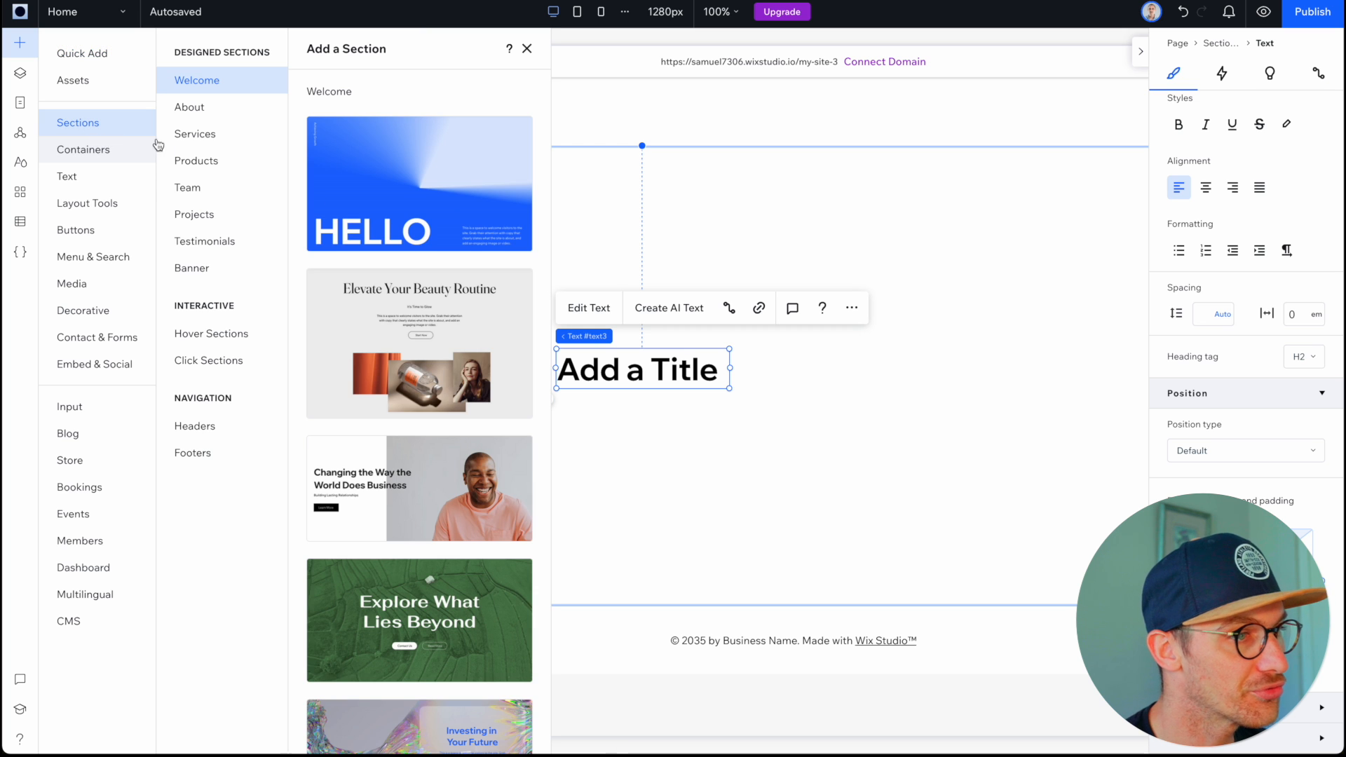
left_click(83, 150)
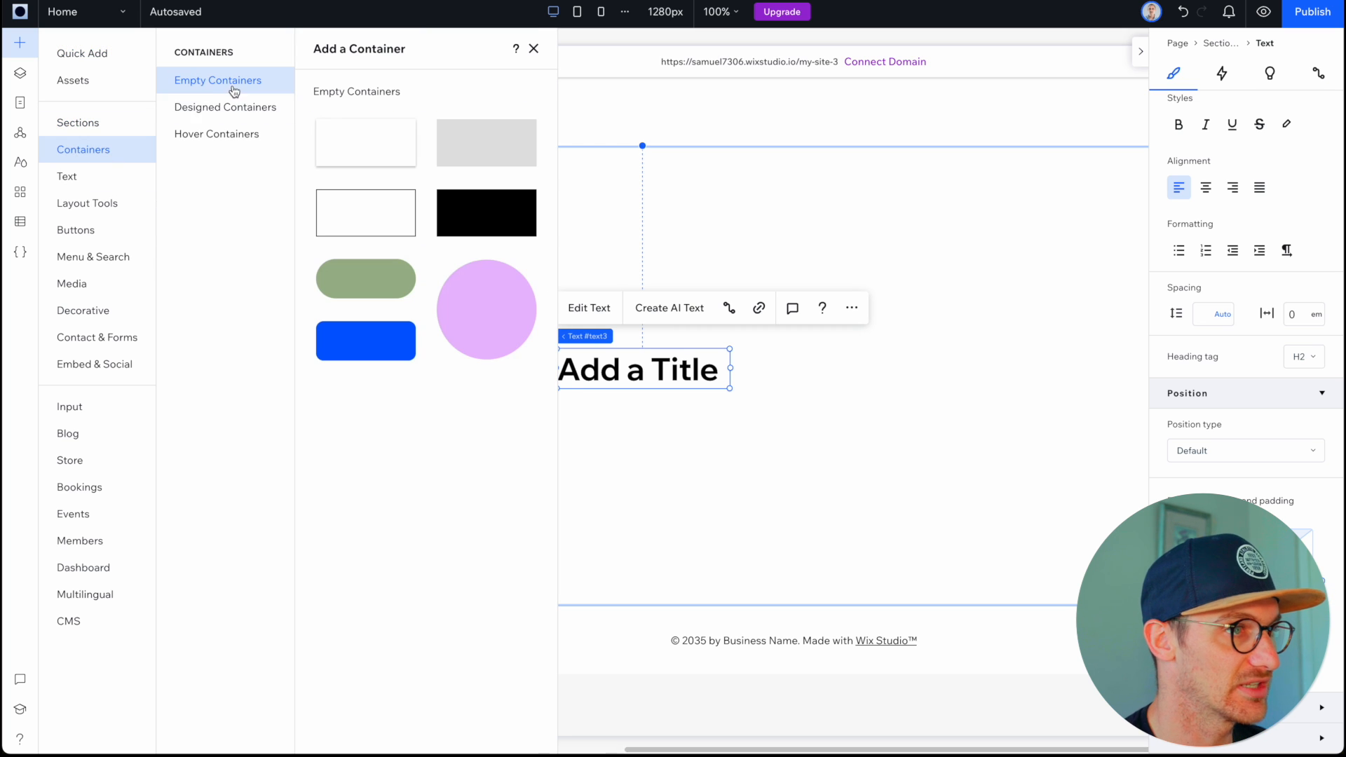
left_click(66, 177)
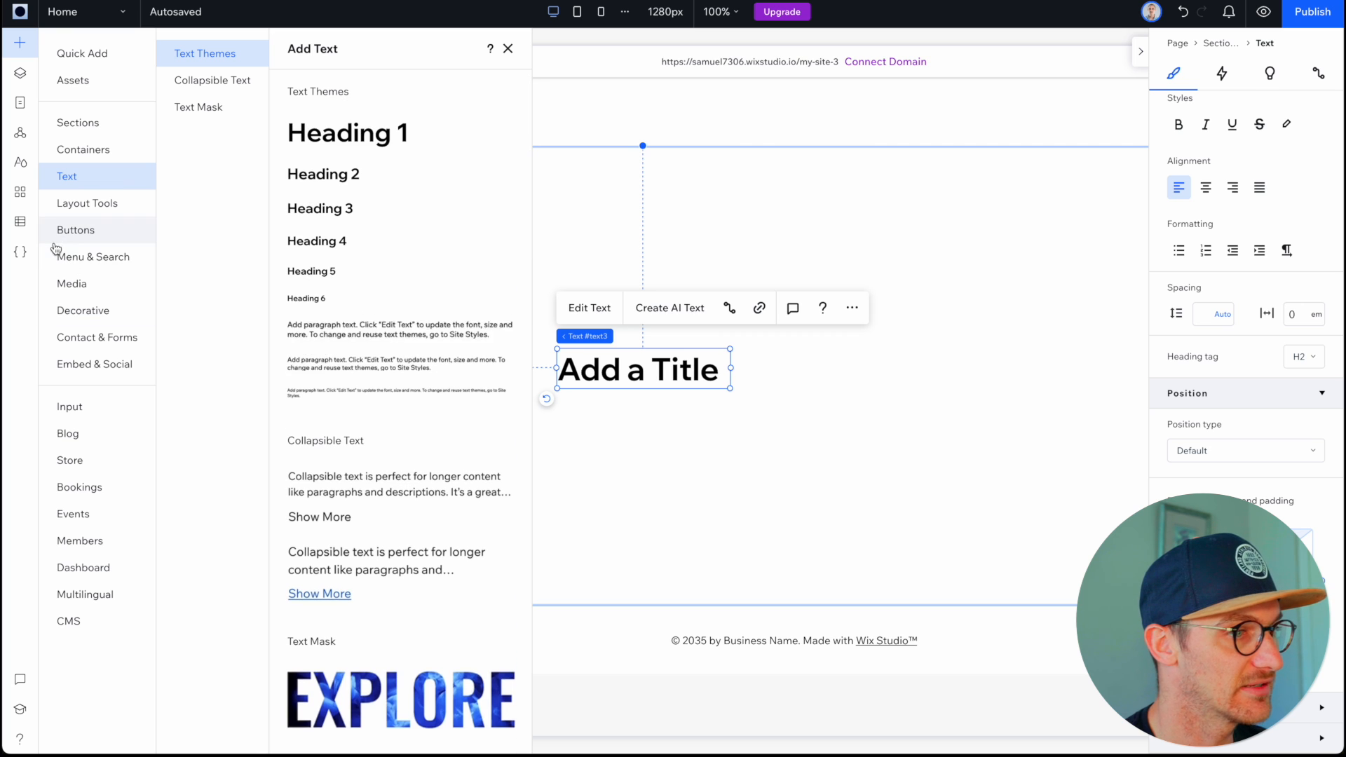
left_click(87, 204)
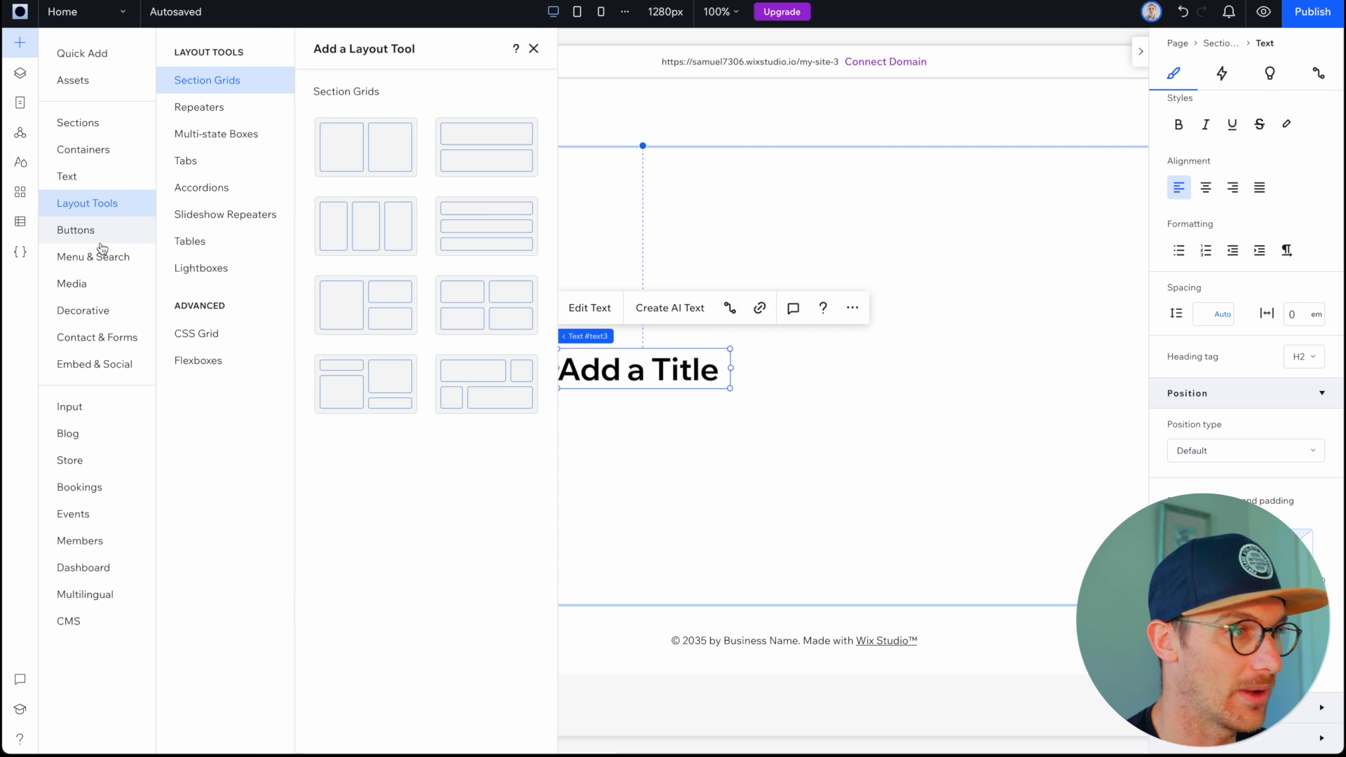
mouse_move(799, 520)
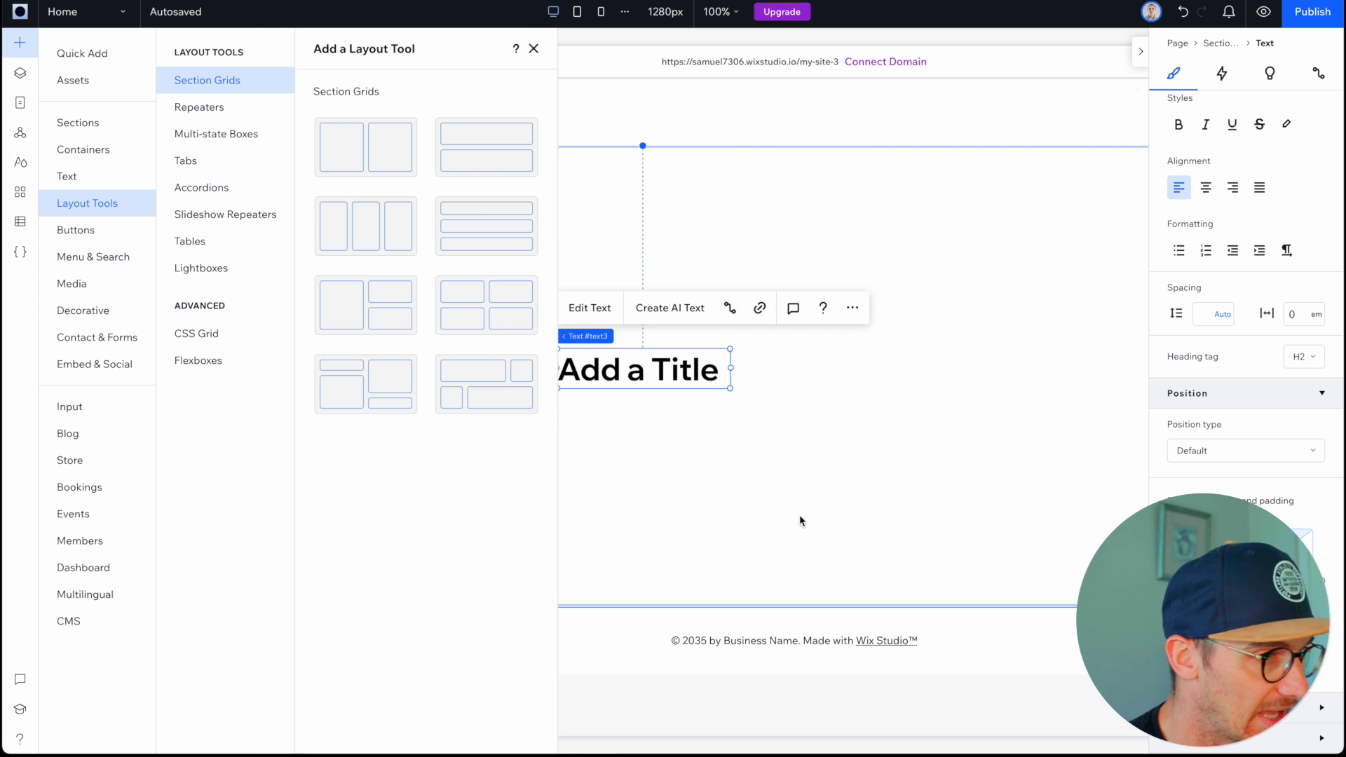
- Leave the element catalogue and return to the page canvas
left_click(532, 49)
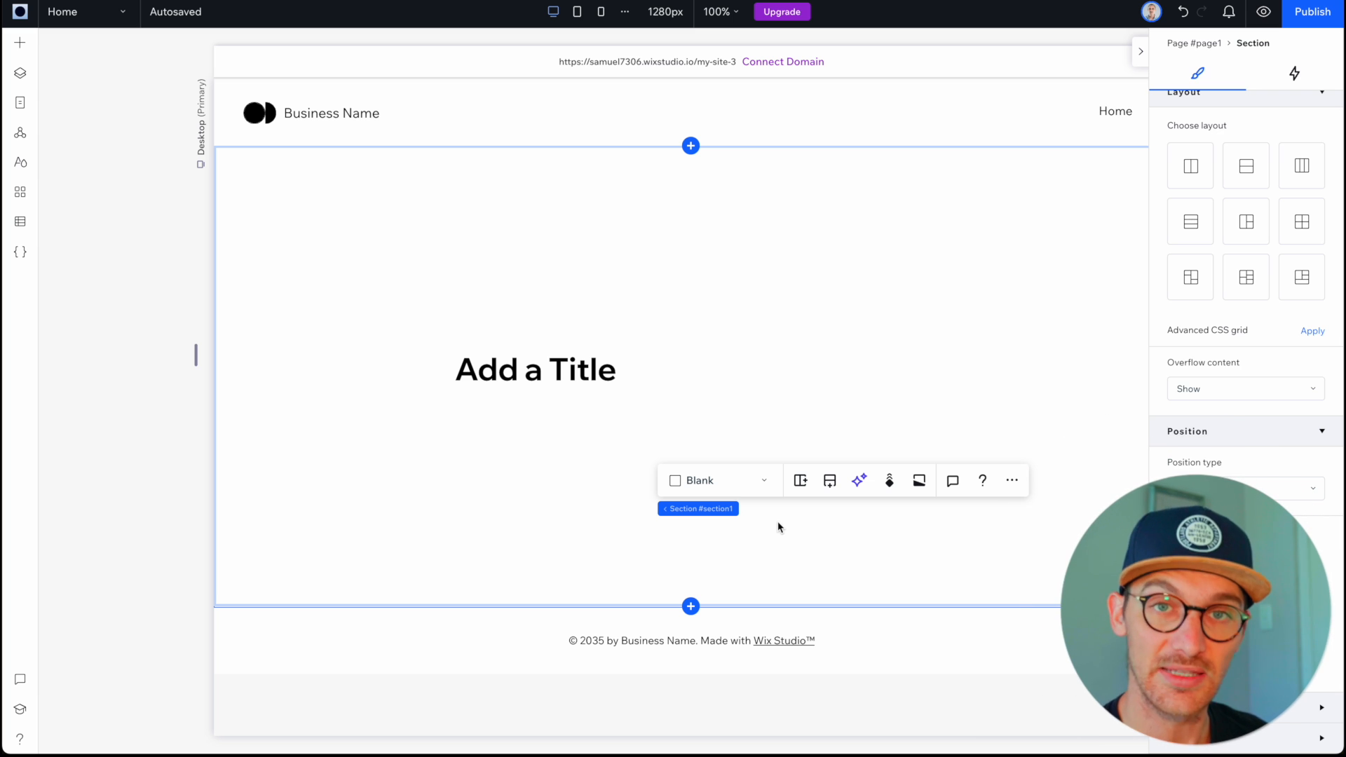
mouse_move(228, 333)
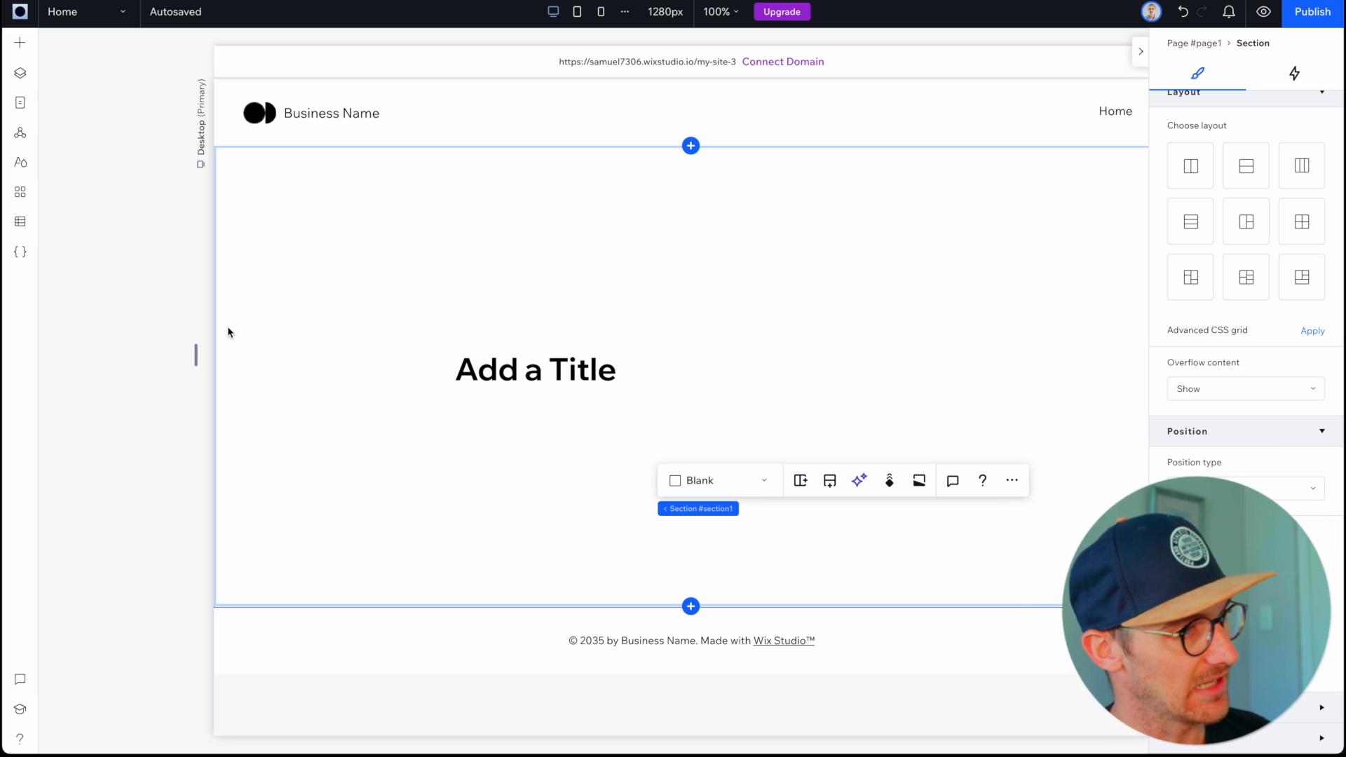
mouse_move(178, 309)
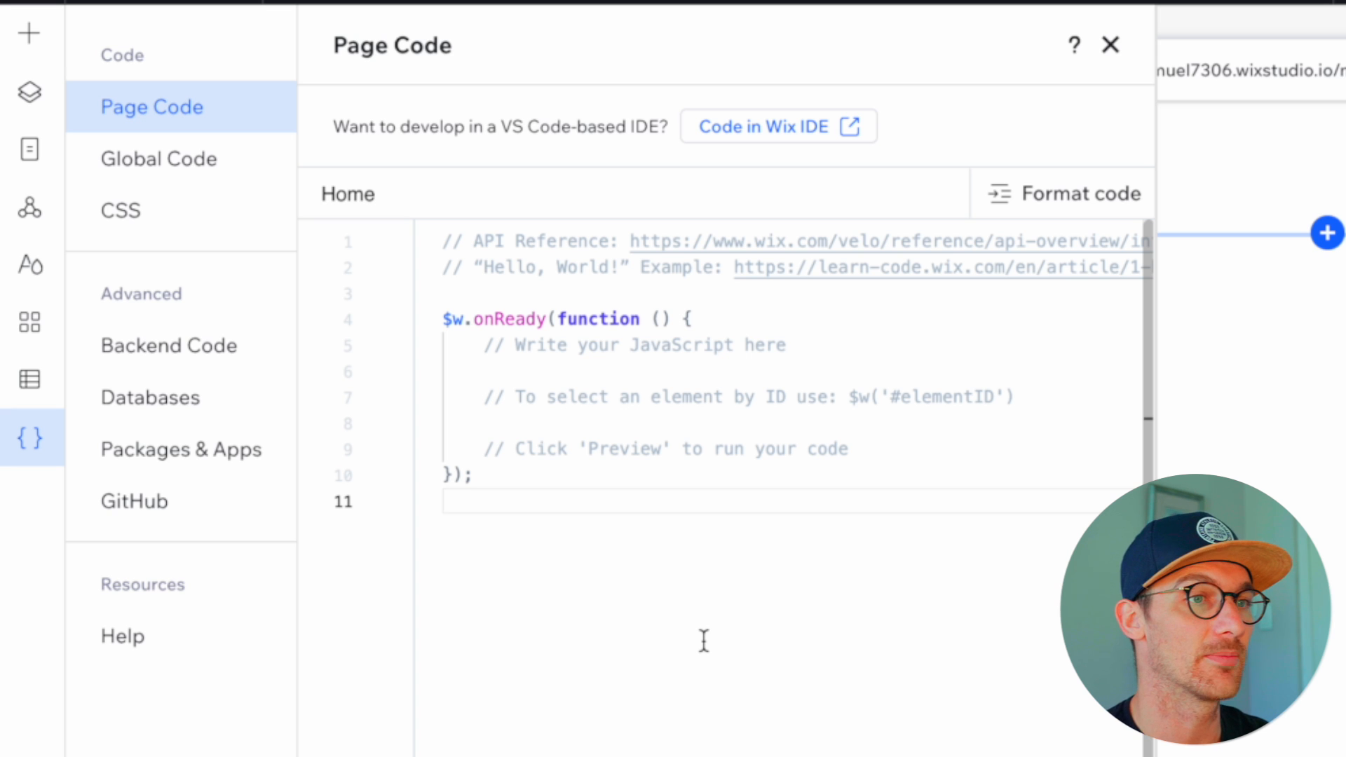
mouse_move(736, 464)
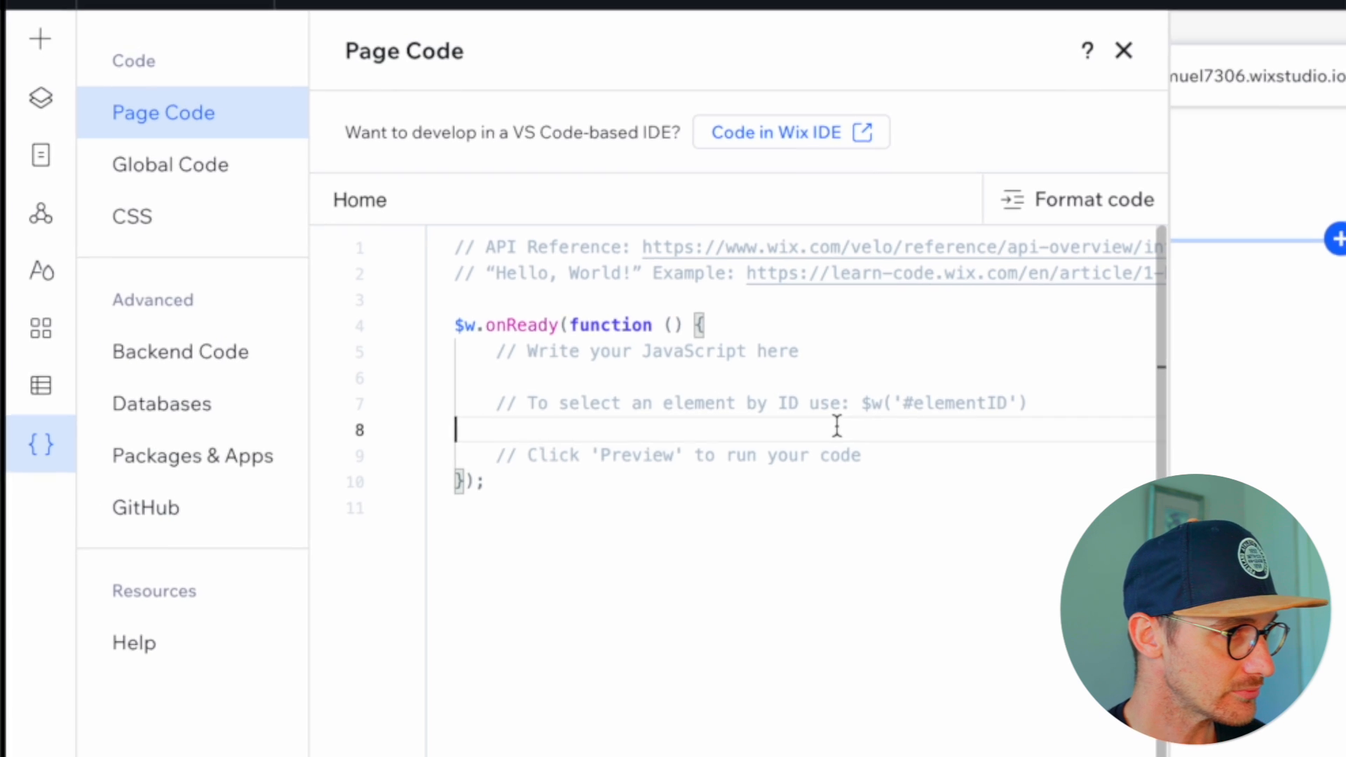
- Show the Backend Code section under Advanced in the Code sidebar
left_click(181, 351)
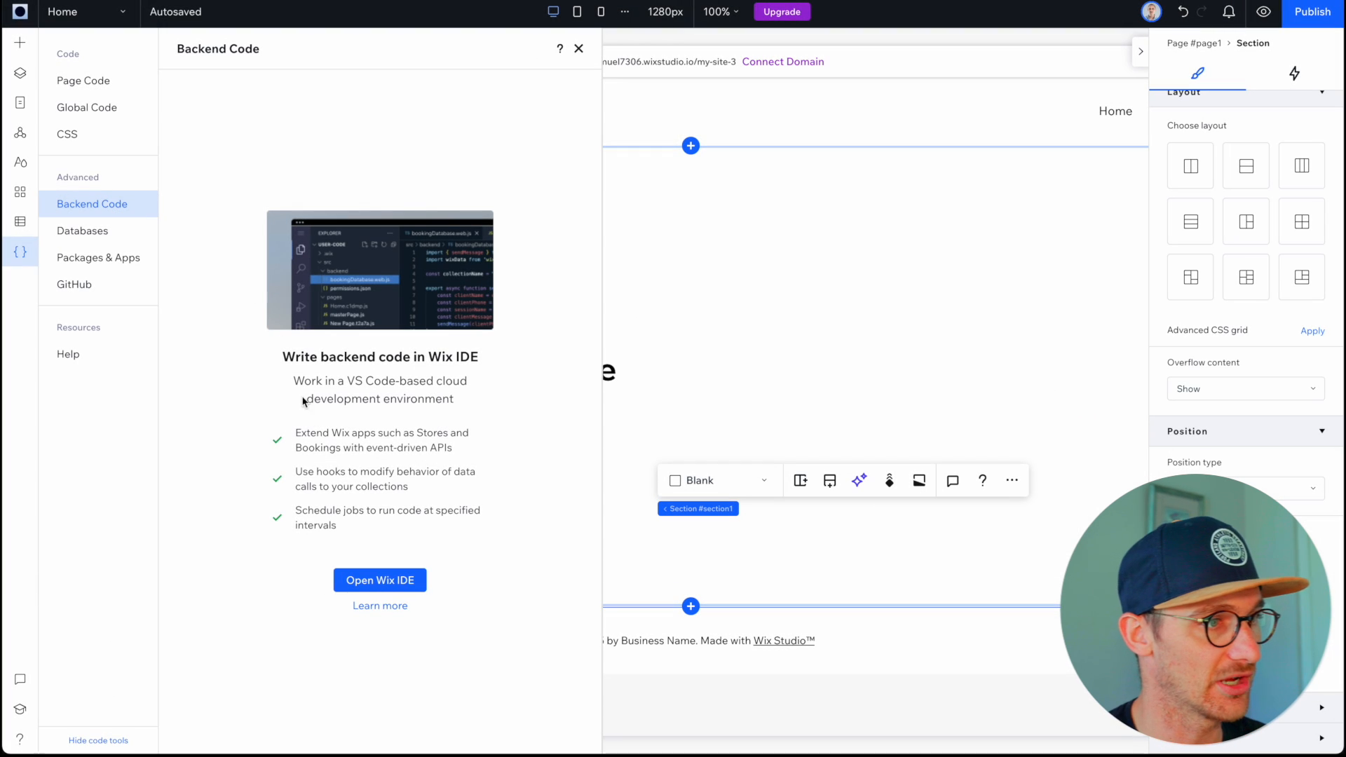
mouse_move(282, 555)
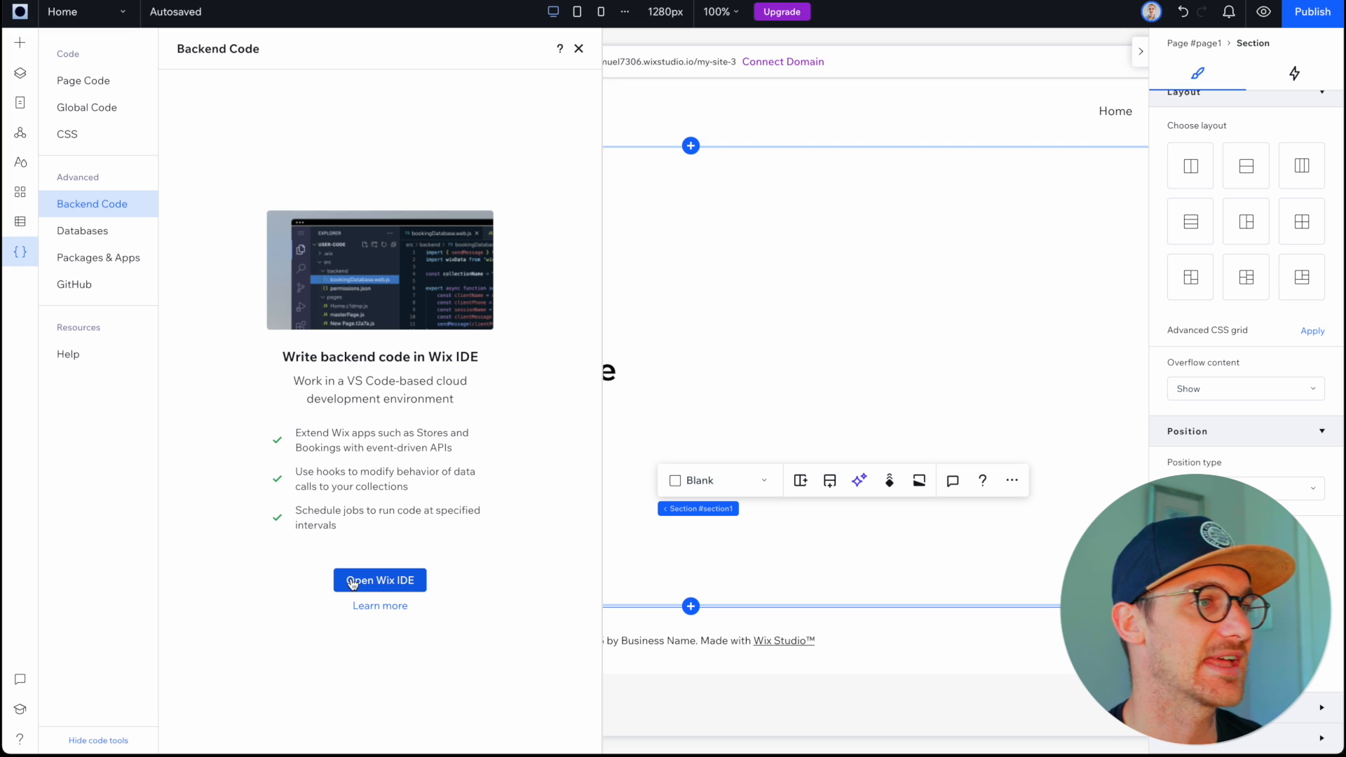
mouse_move(302, 558)
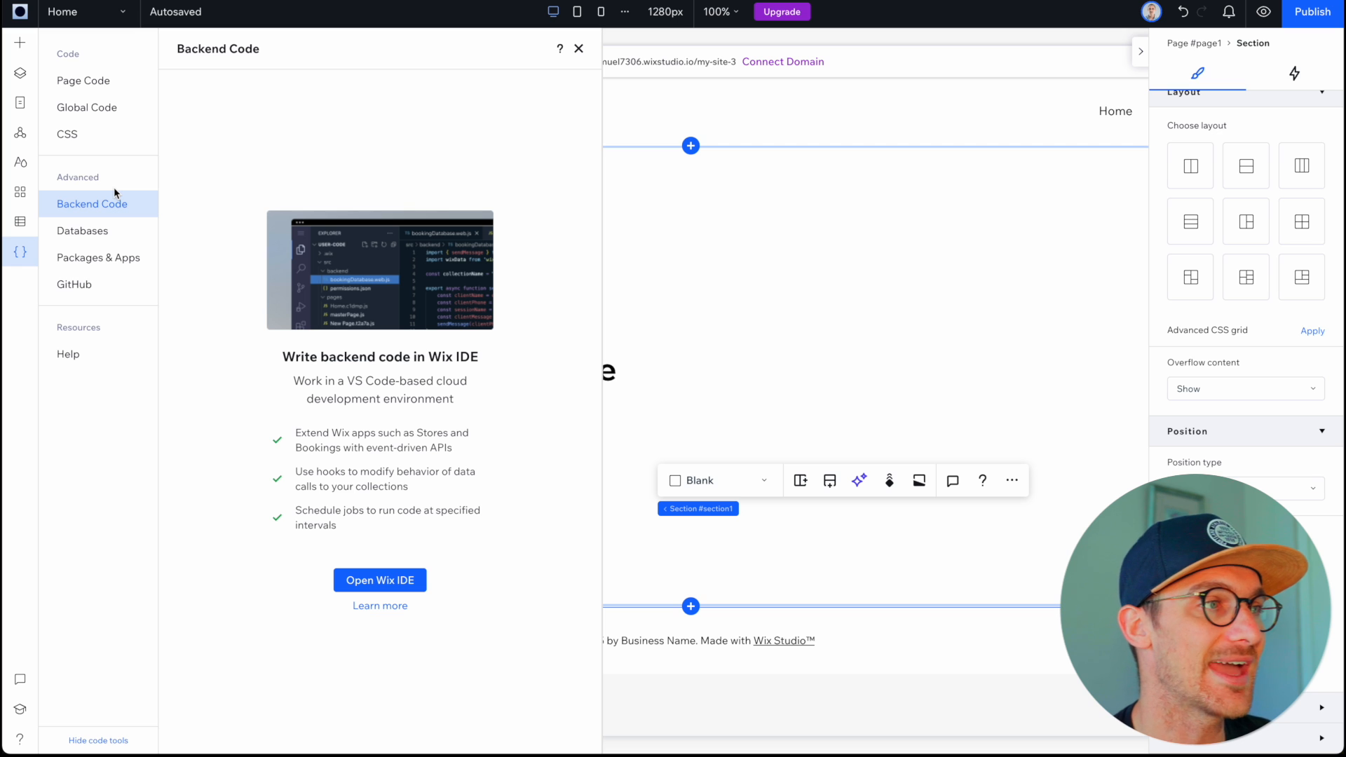
mouse_move(82, 80)
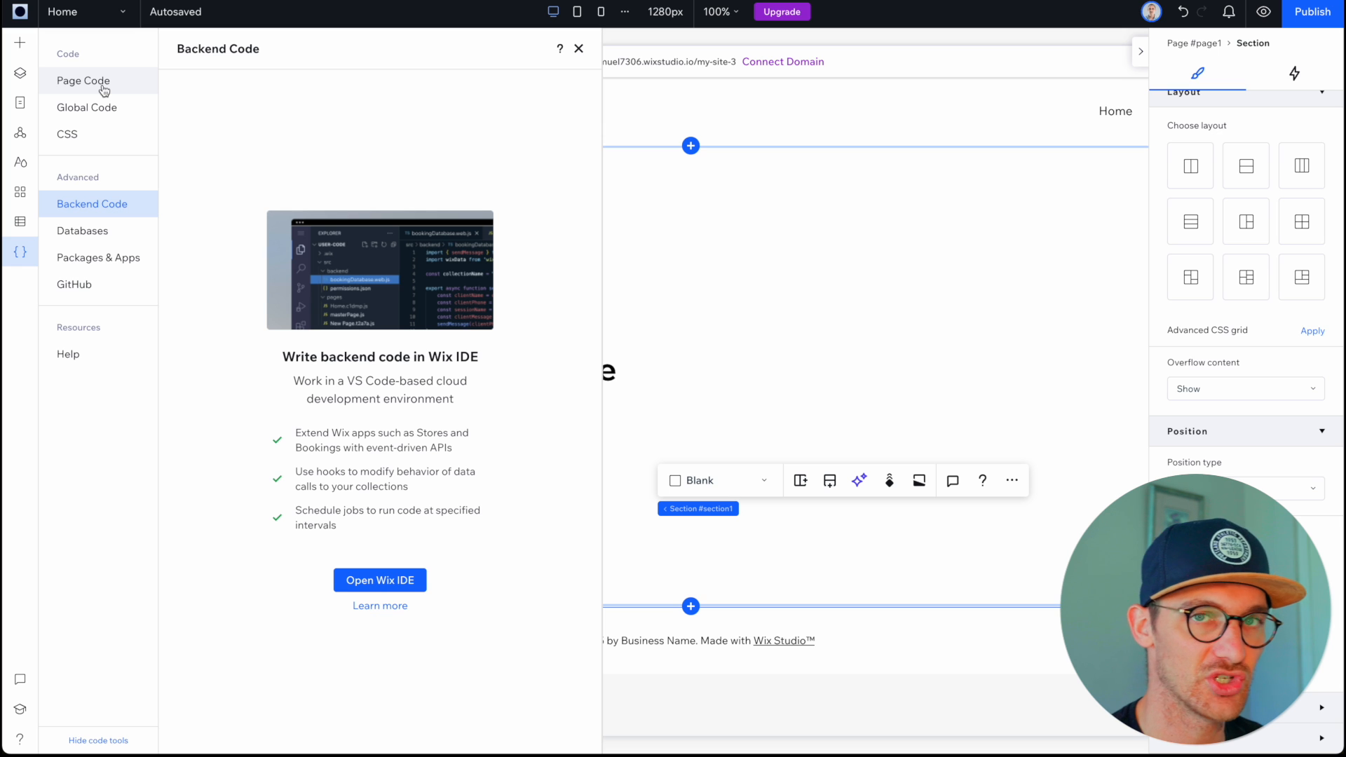
left_click(83, 81)
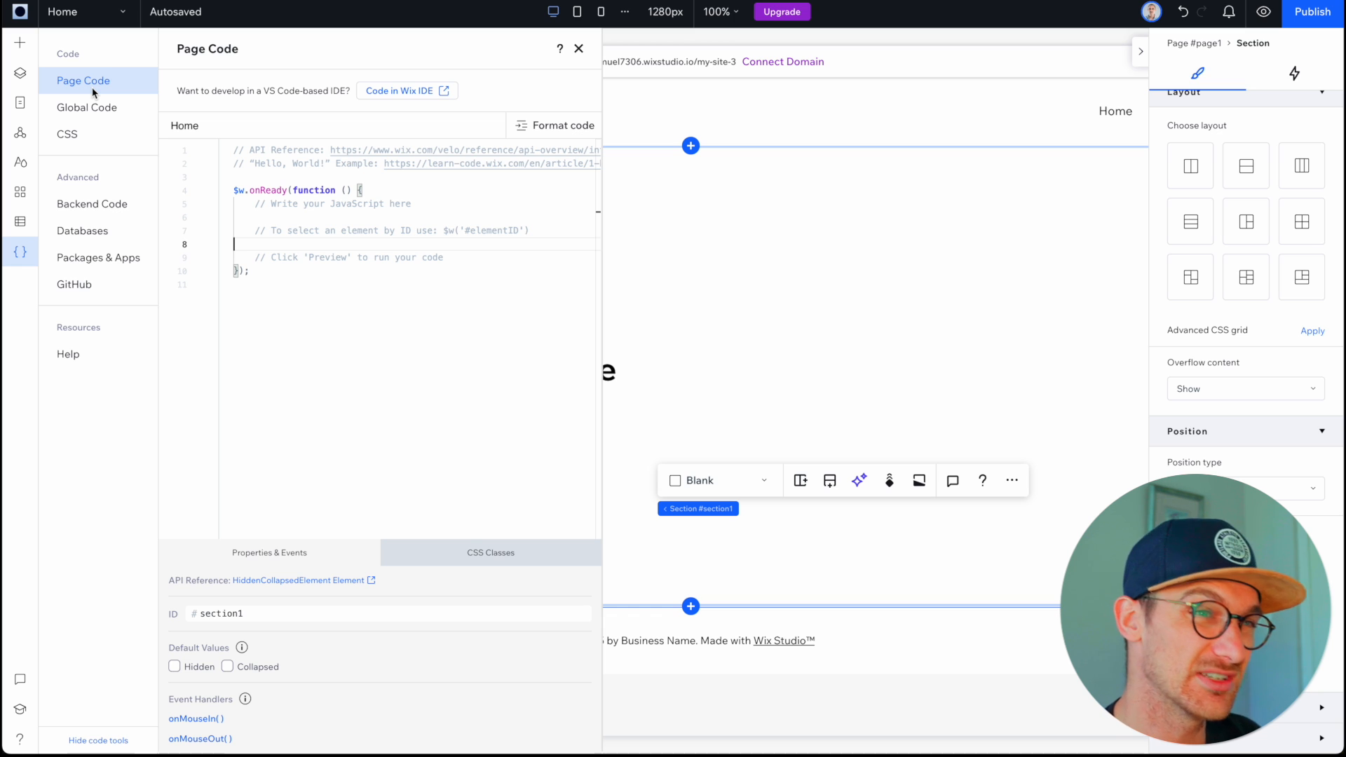
left_click(92, 203)
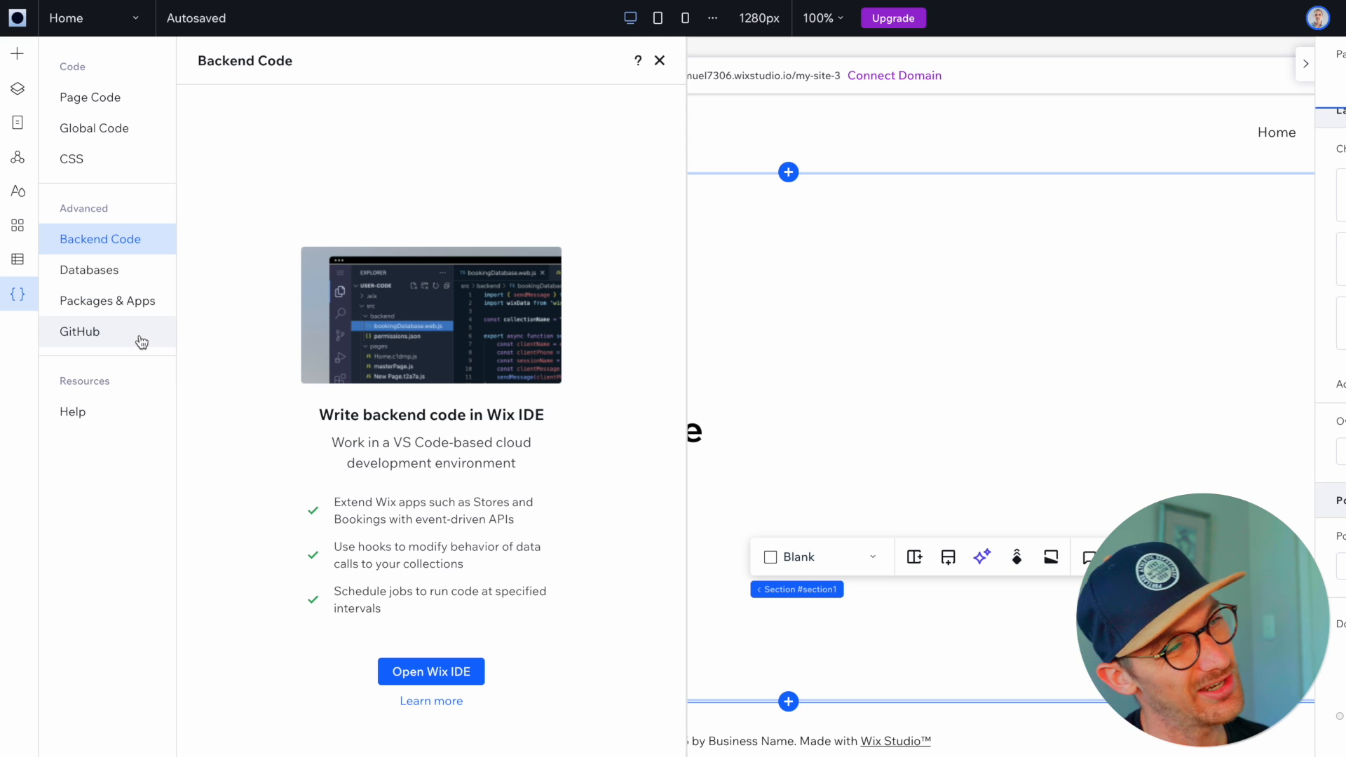
mouse_move(140, 260)
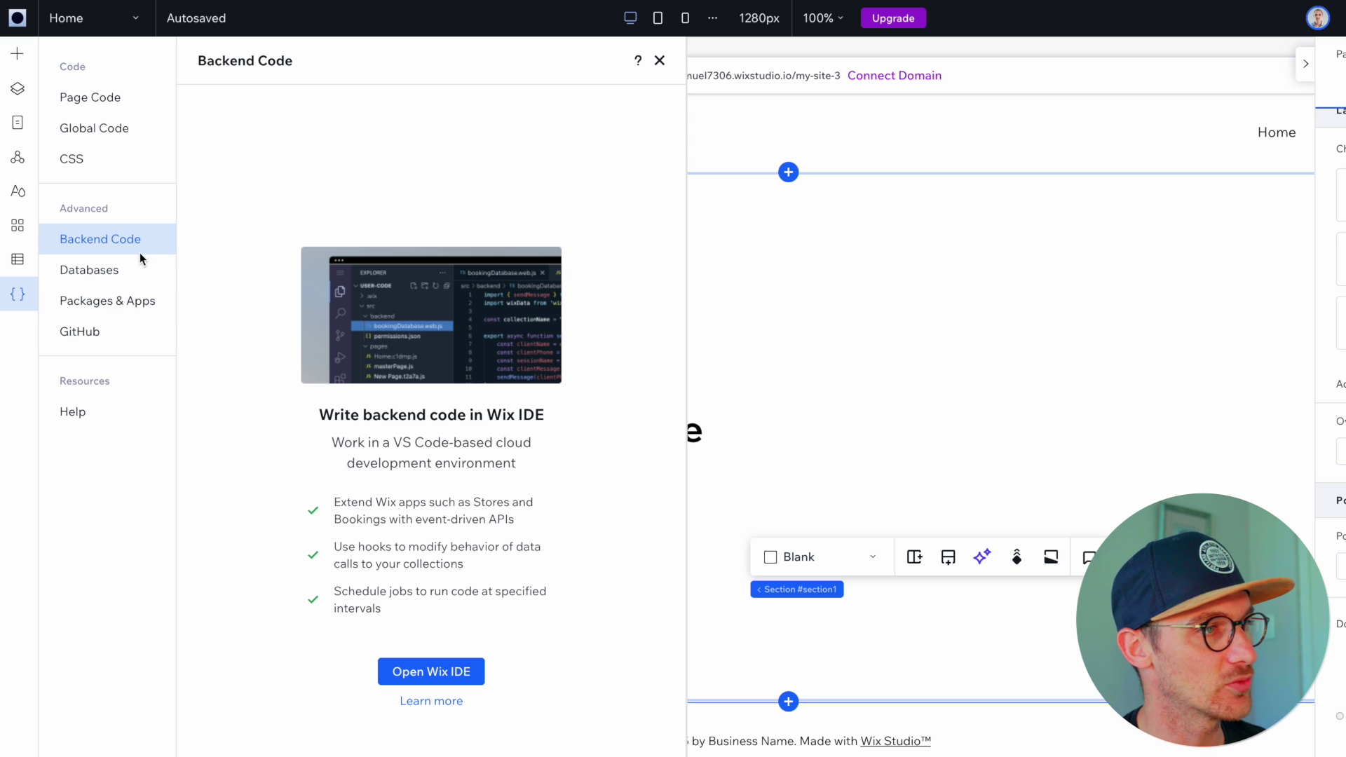
mouse_move(136, 249)
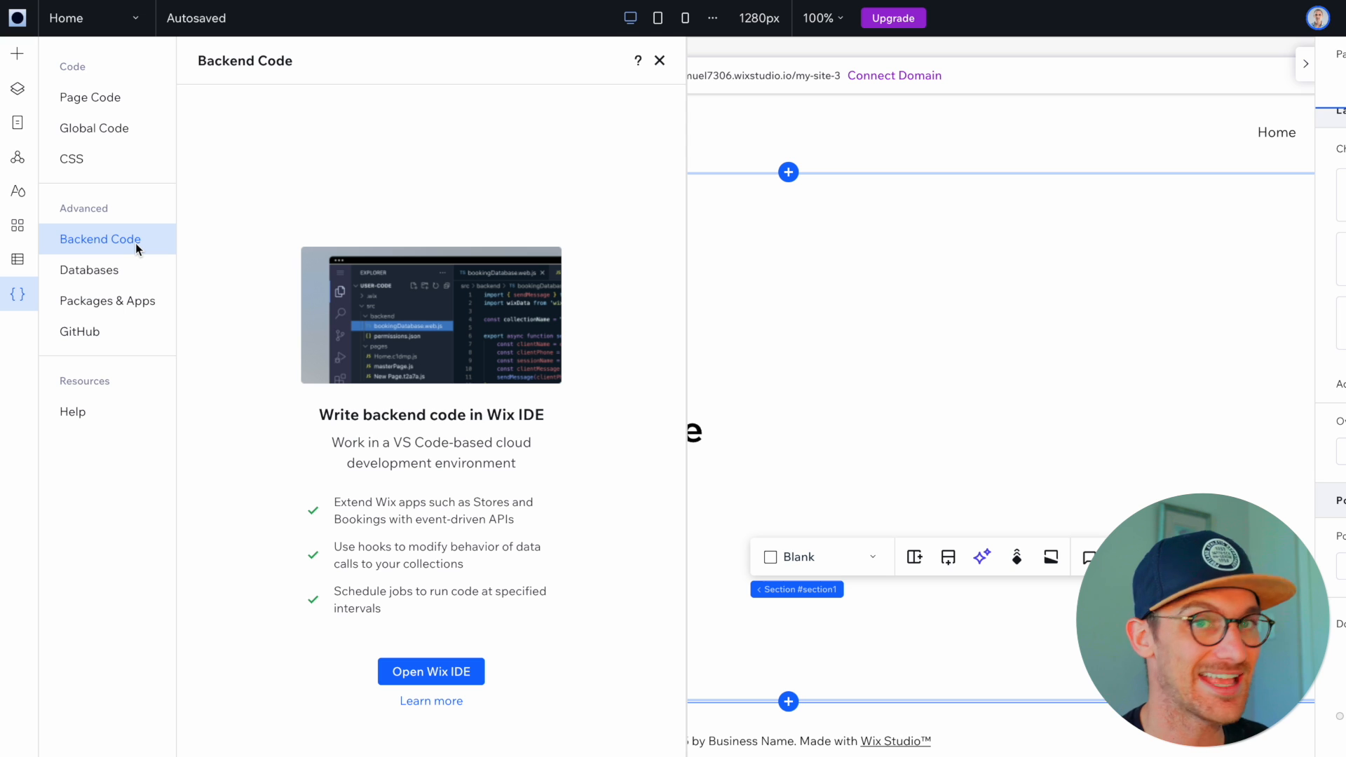
mouse_move(90, 269)
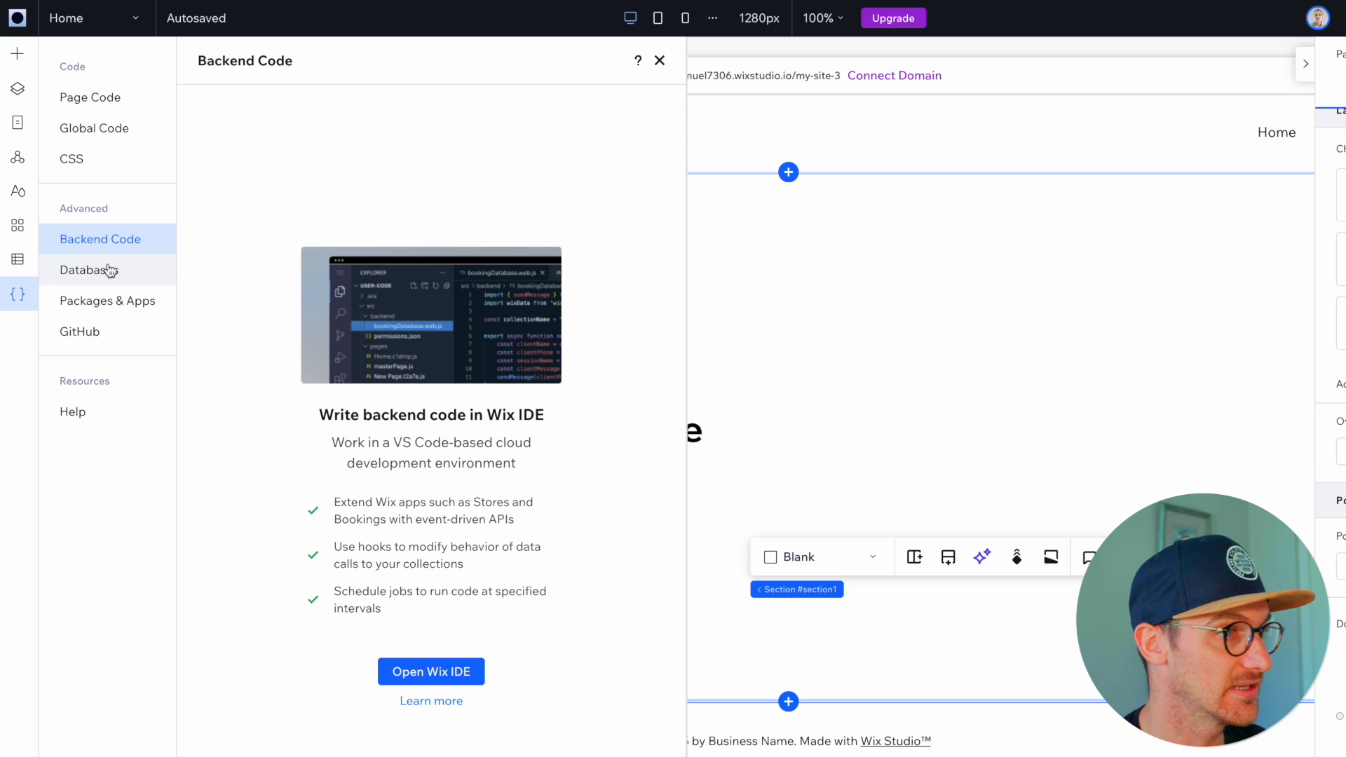
- View Databases and the CMS Items collection, then move on to the GitHub connection section
left_click(90, 269)
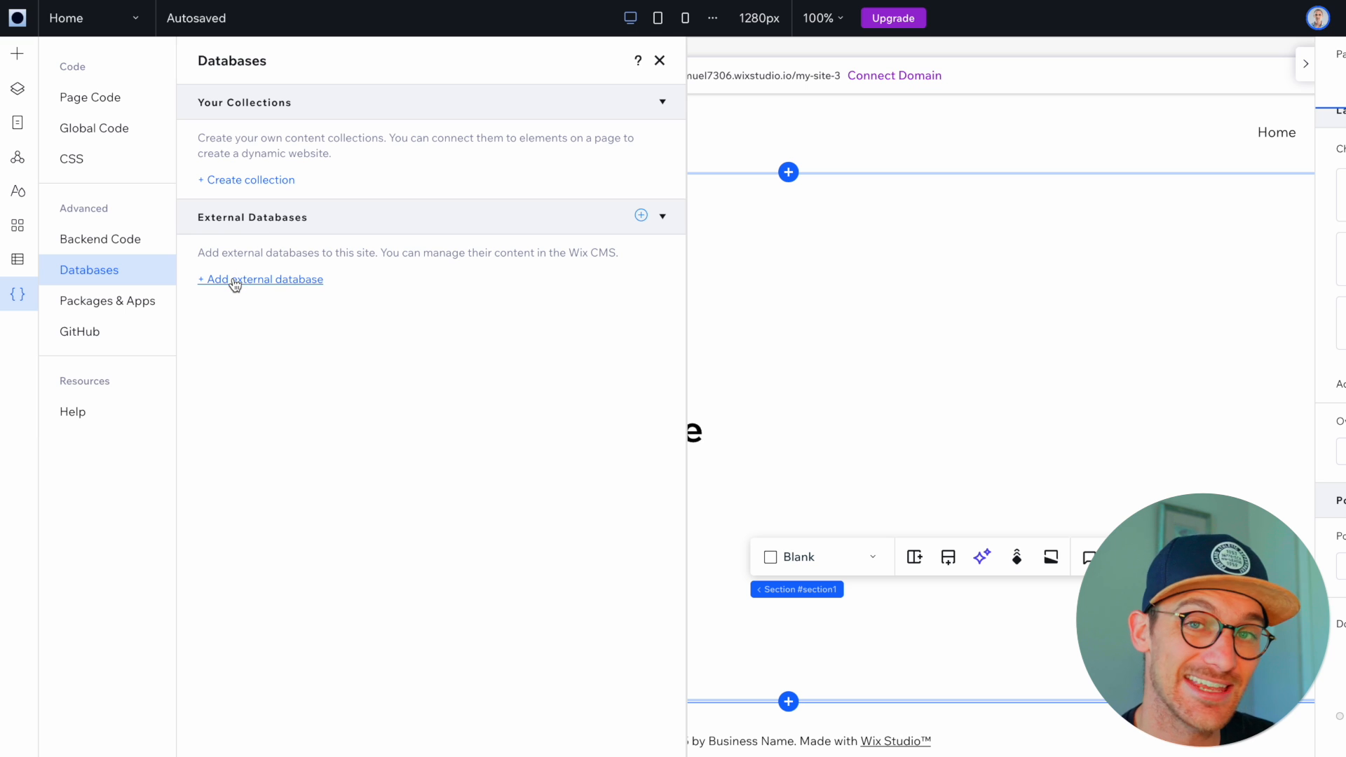
mouse_move(238, 185)
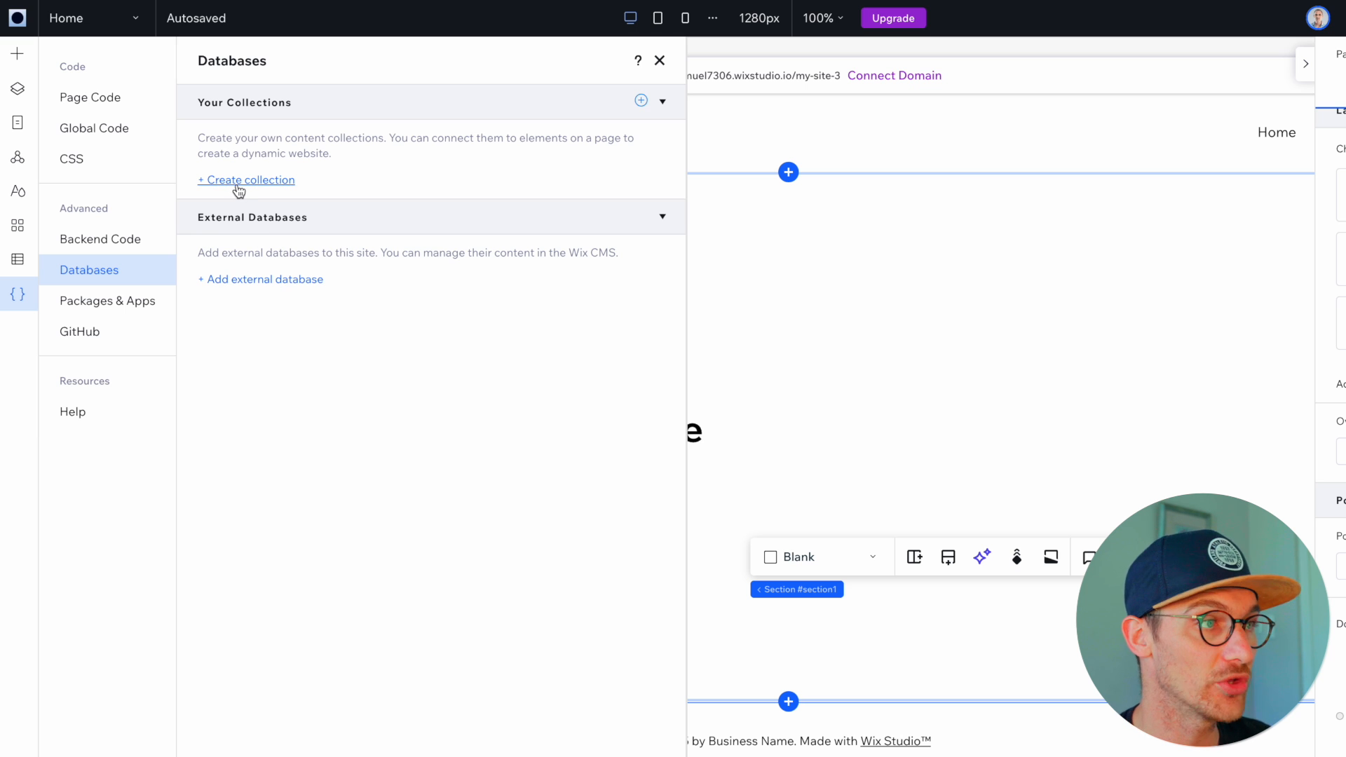
left_click(251, 181)
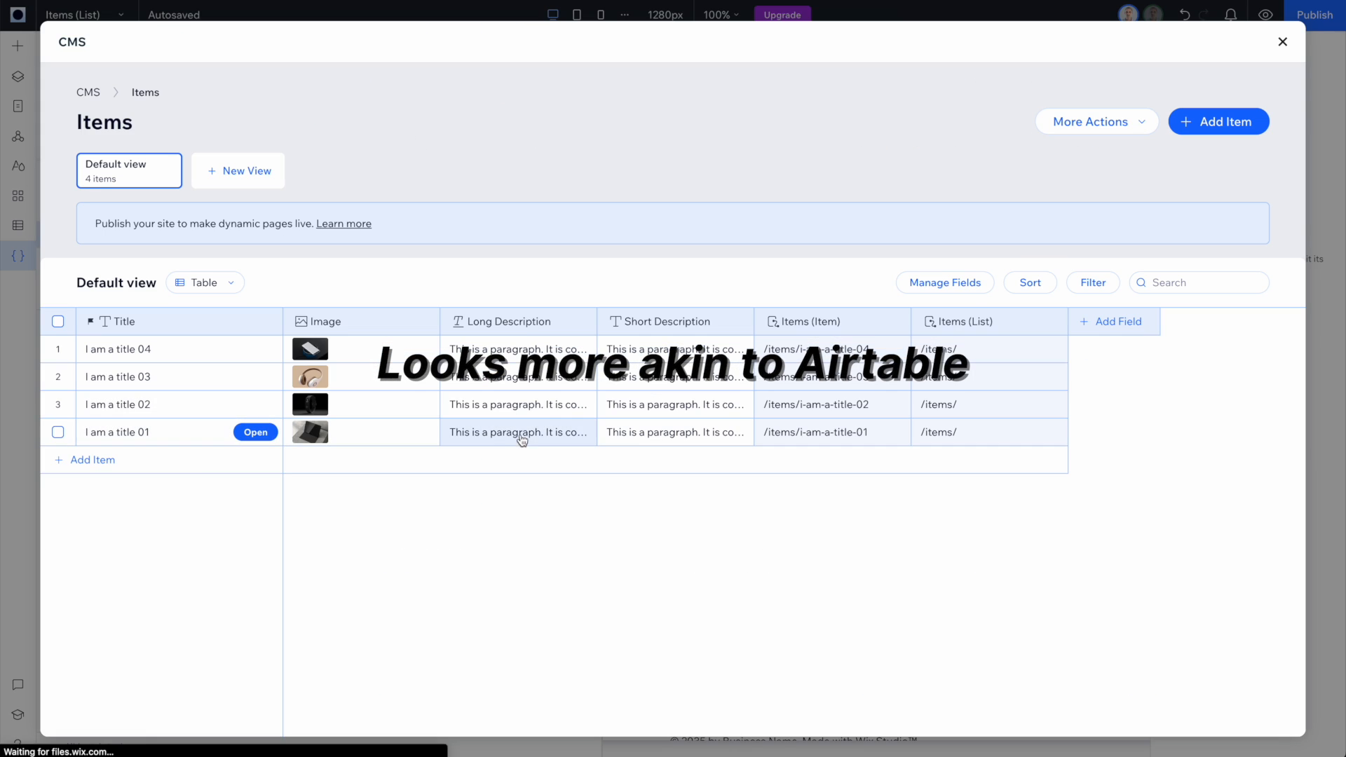
left_click(118, 404)
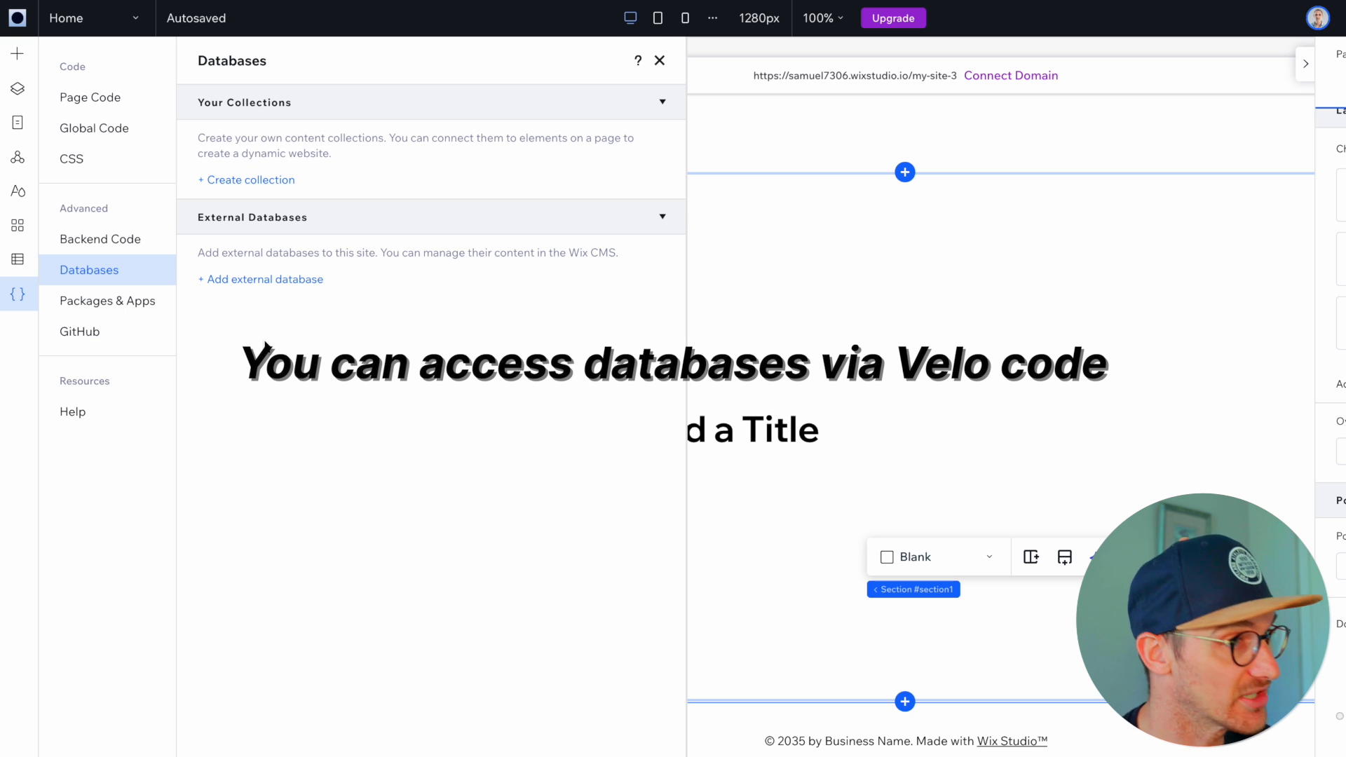
mouse_move(267, 345)
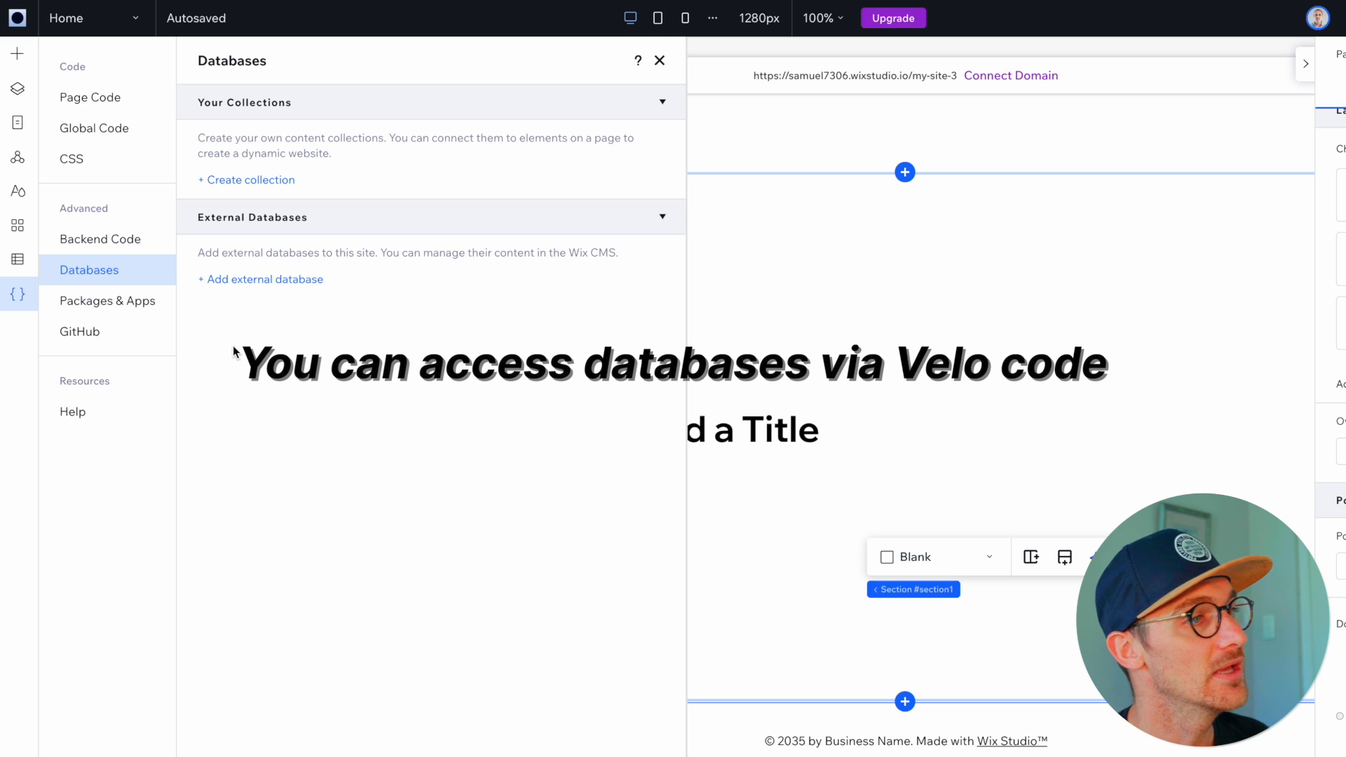
left_click(79, 332)
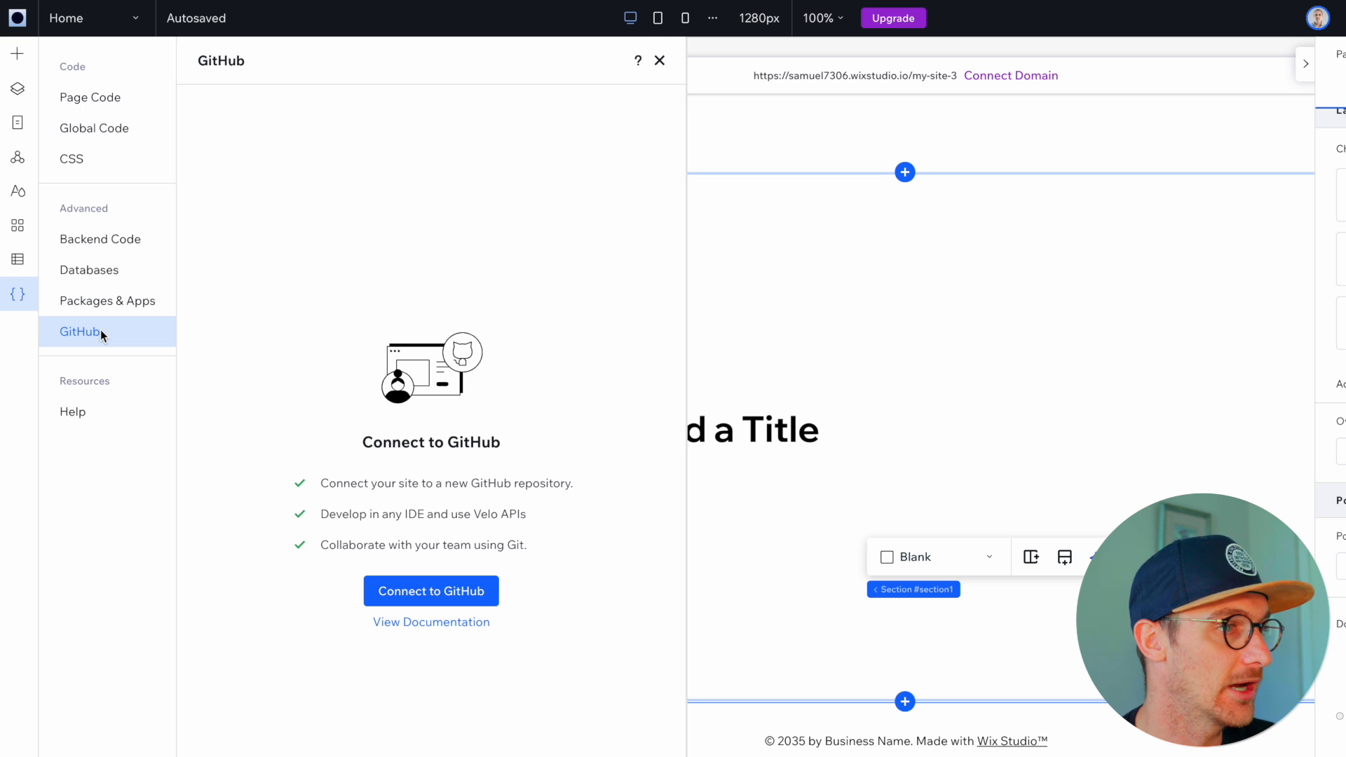
mouse_move(107, 300)
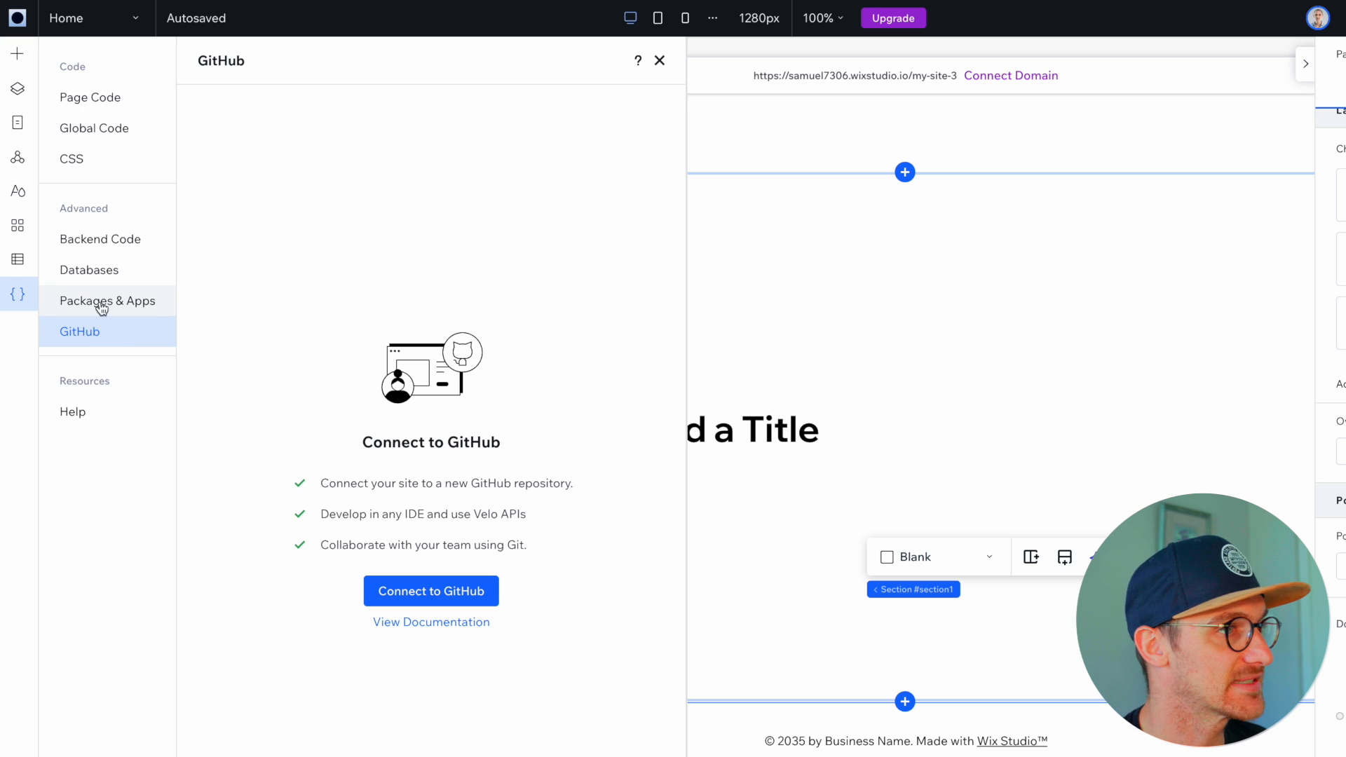
- Show the Packages & Apps section listing npm, Velo packages, custom apps and extensions
left_click(108, 300)
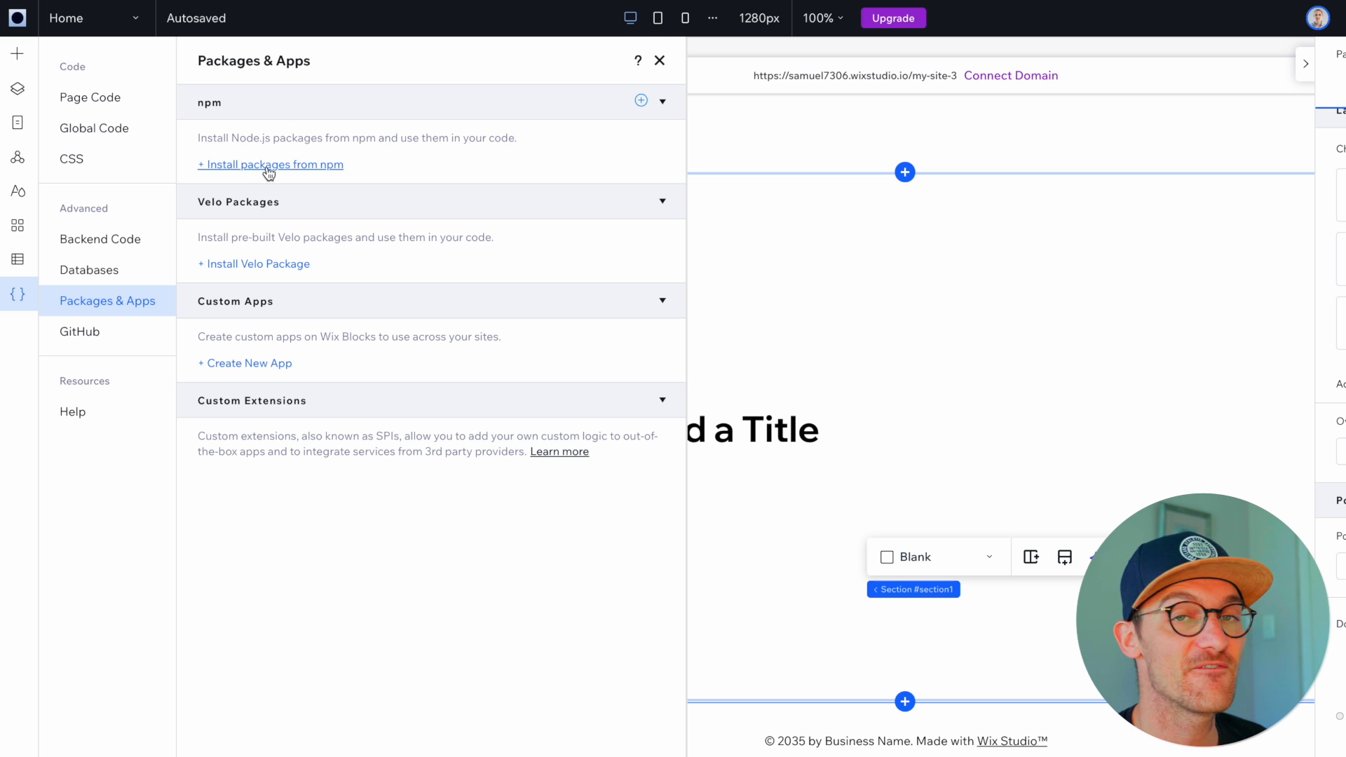
mouse_move(289, 270)
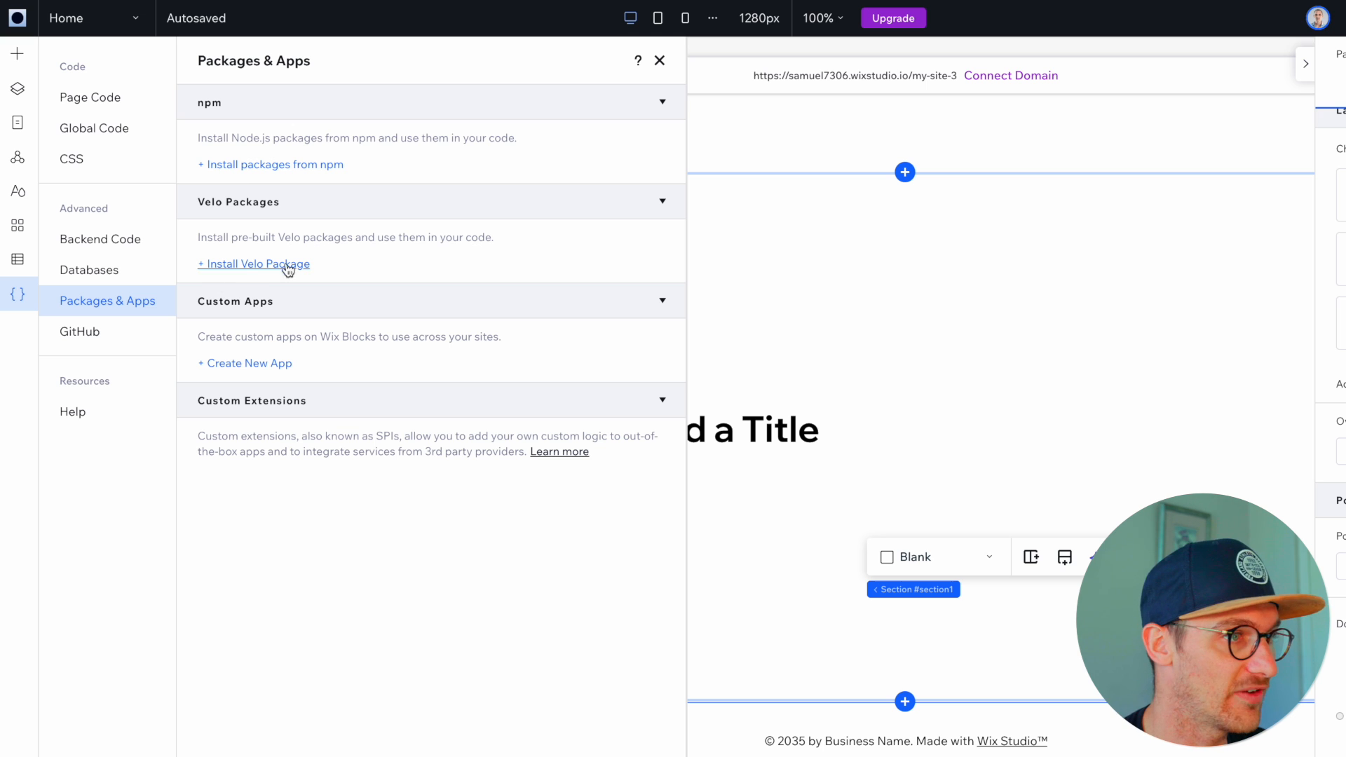